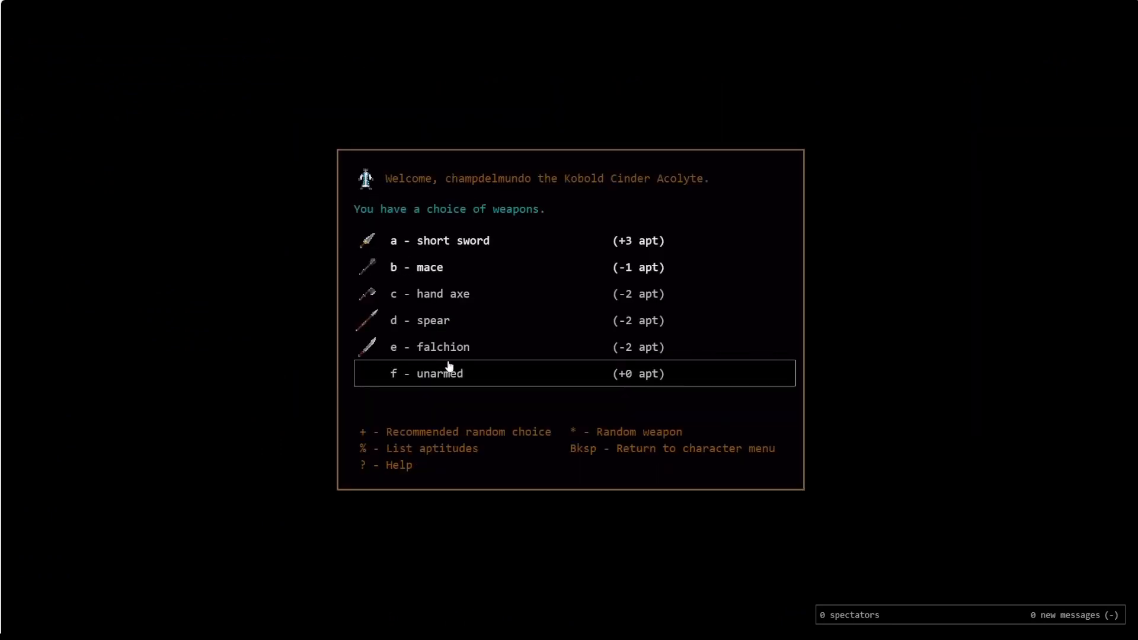
Start with the short sword, explore Dungeon:1 and review the plate armour in the inventory.
key("a")
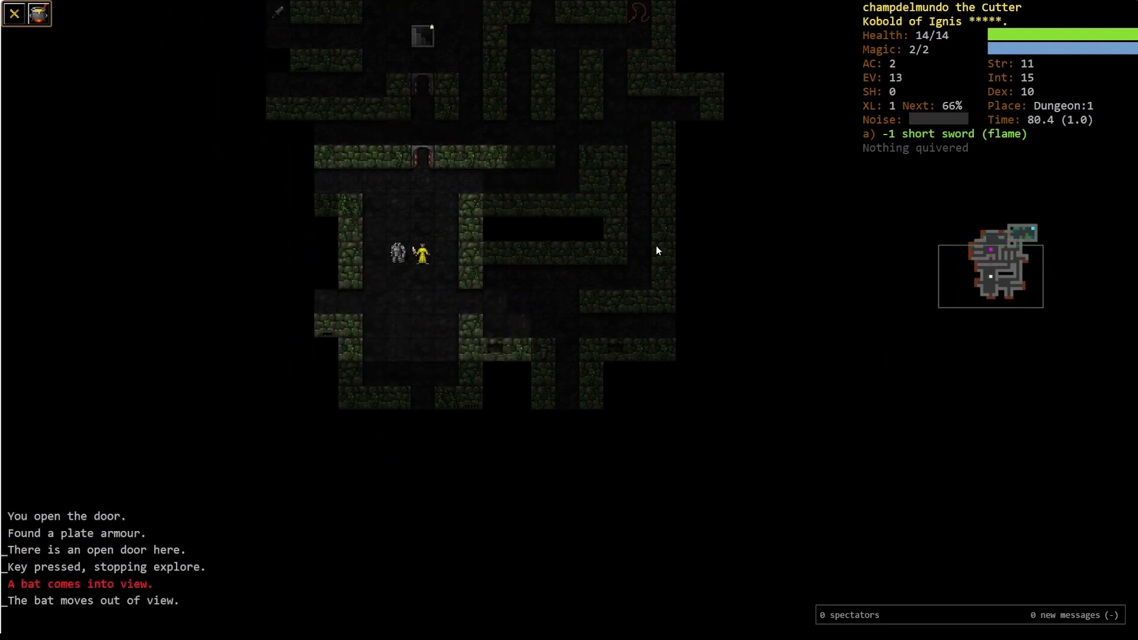
key("i")
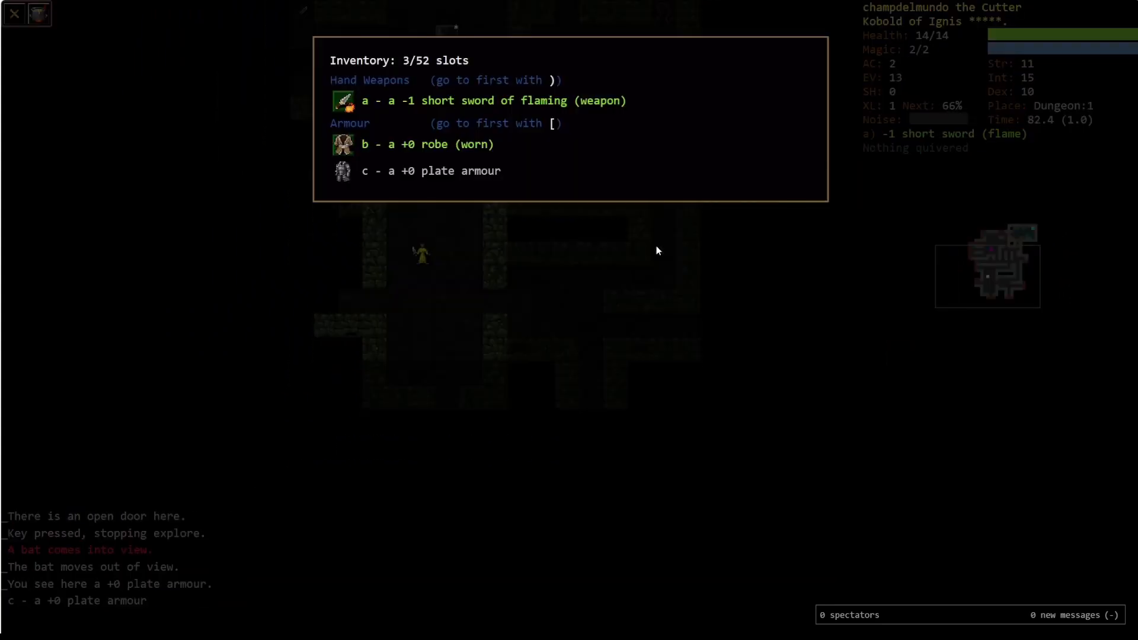
left_click(427, 170)
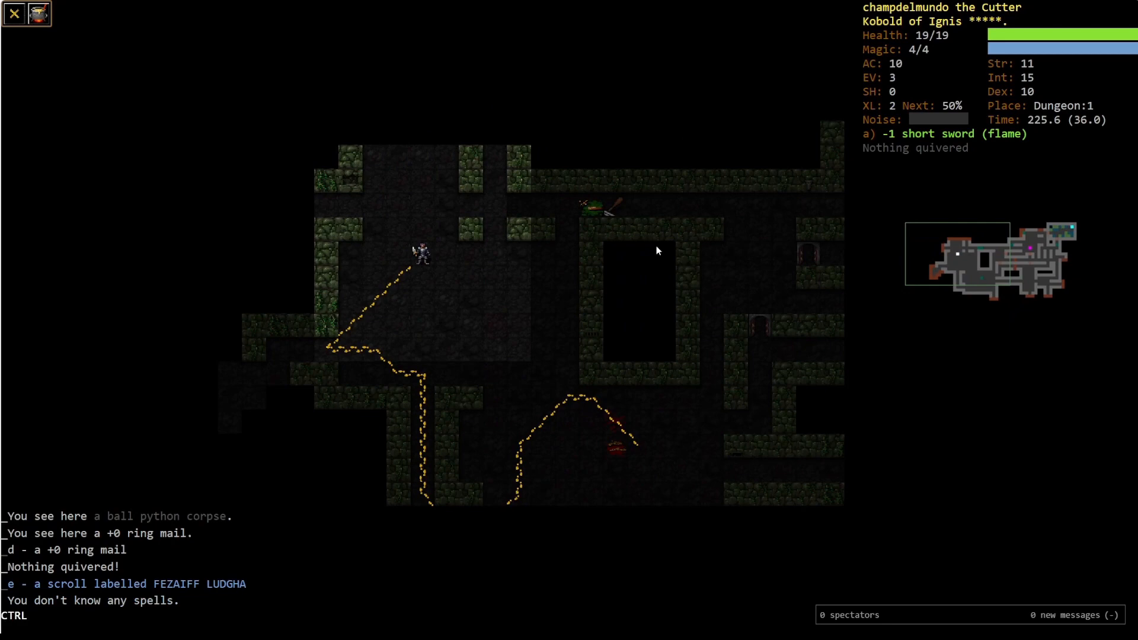
Memorise the Scorch fire spell from the memorise menu, then keep fighting.
key("m")
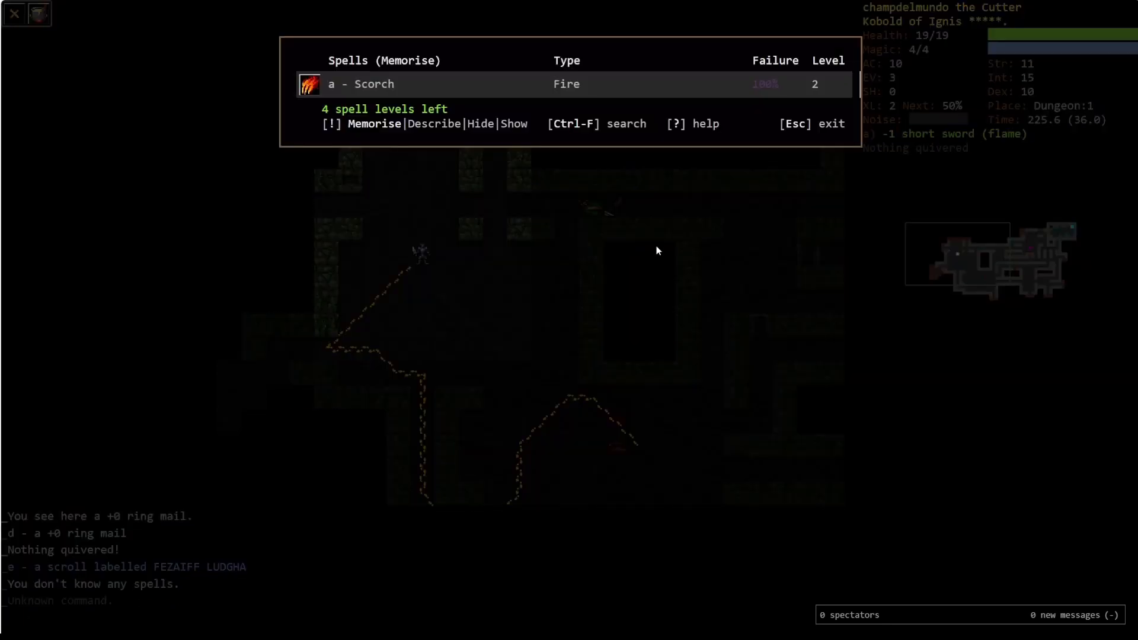
left_click(332, 83)
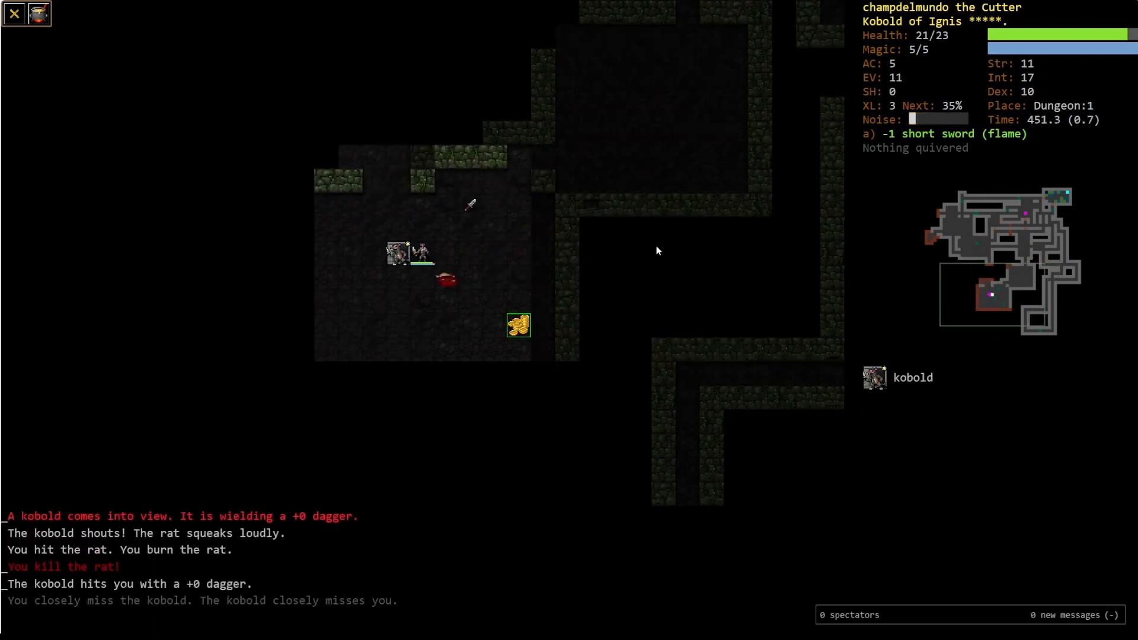
Resume exploring Dungeon:1 and travel to the downward staircase to descend.
key("g")
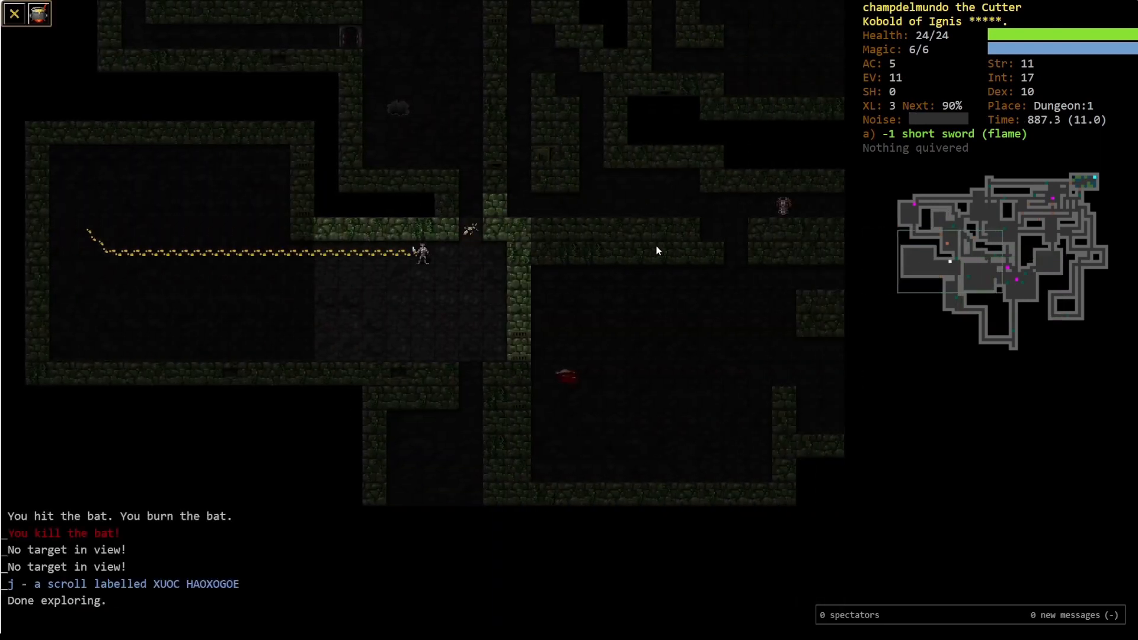
key(">")
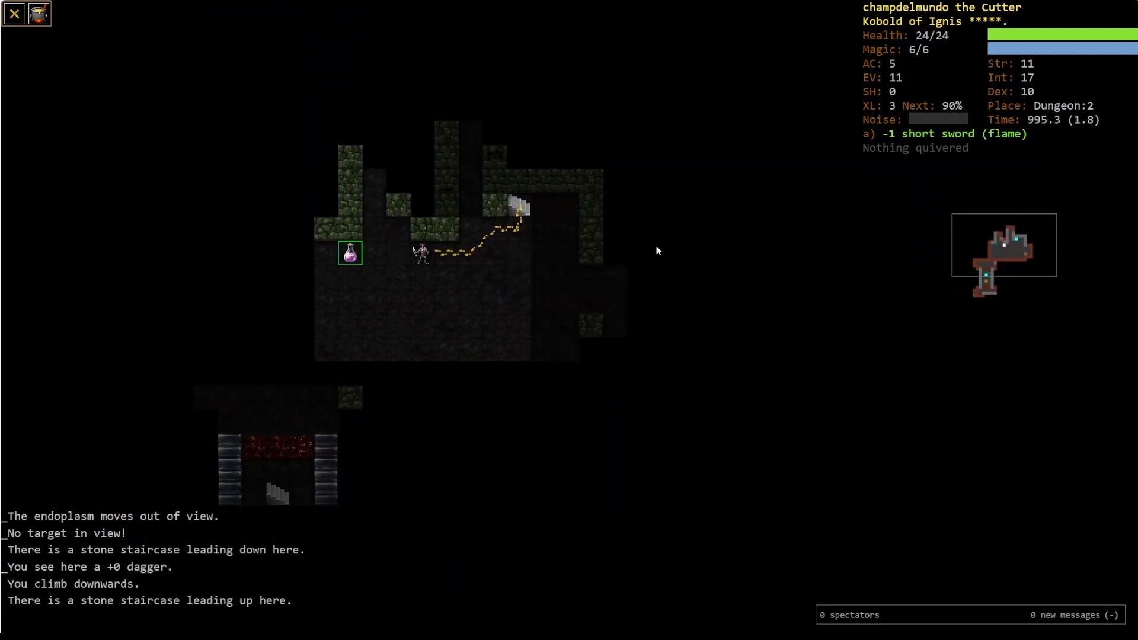
Inspect and wear the amulet of reflection, then attack the hound pack.
key("i")
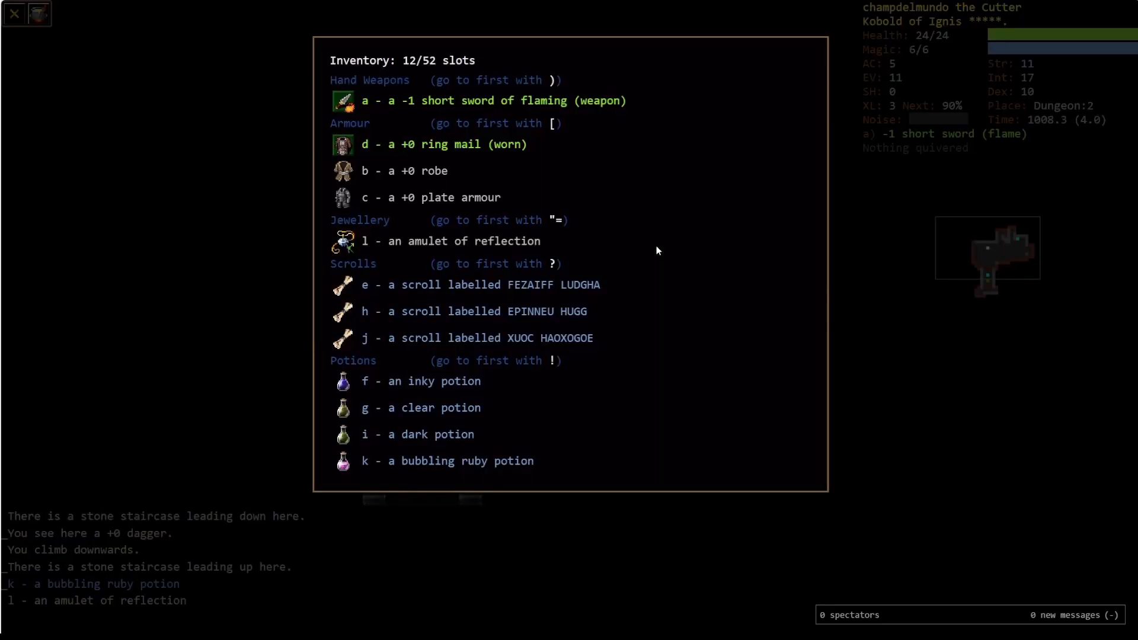
left_click(457, 240)
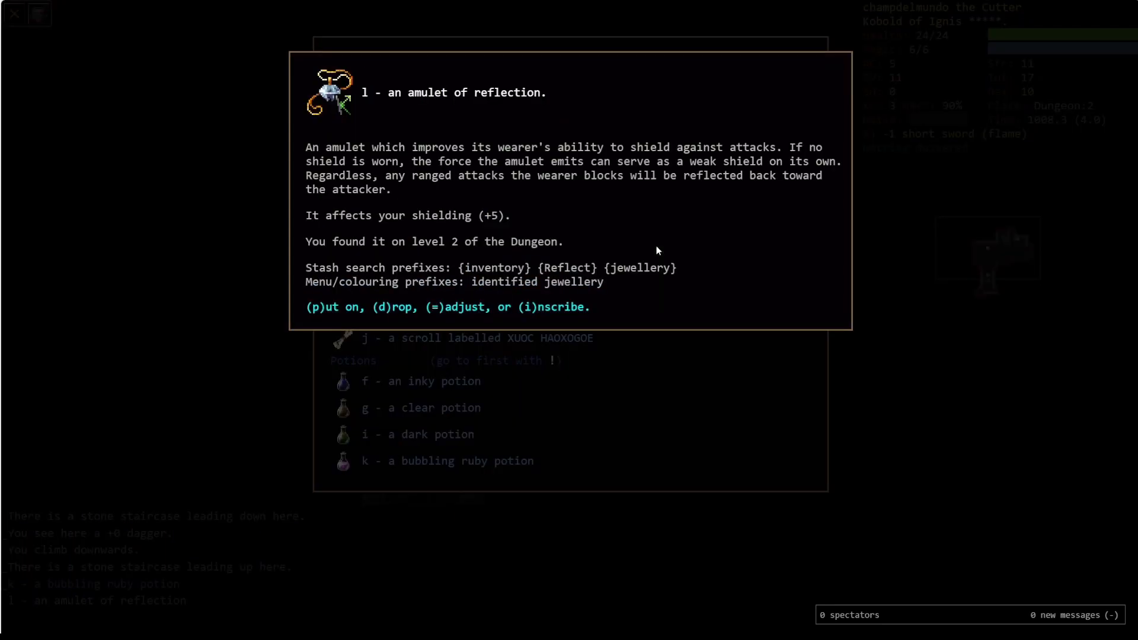
key("Escape")
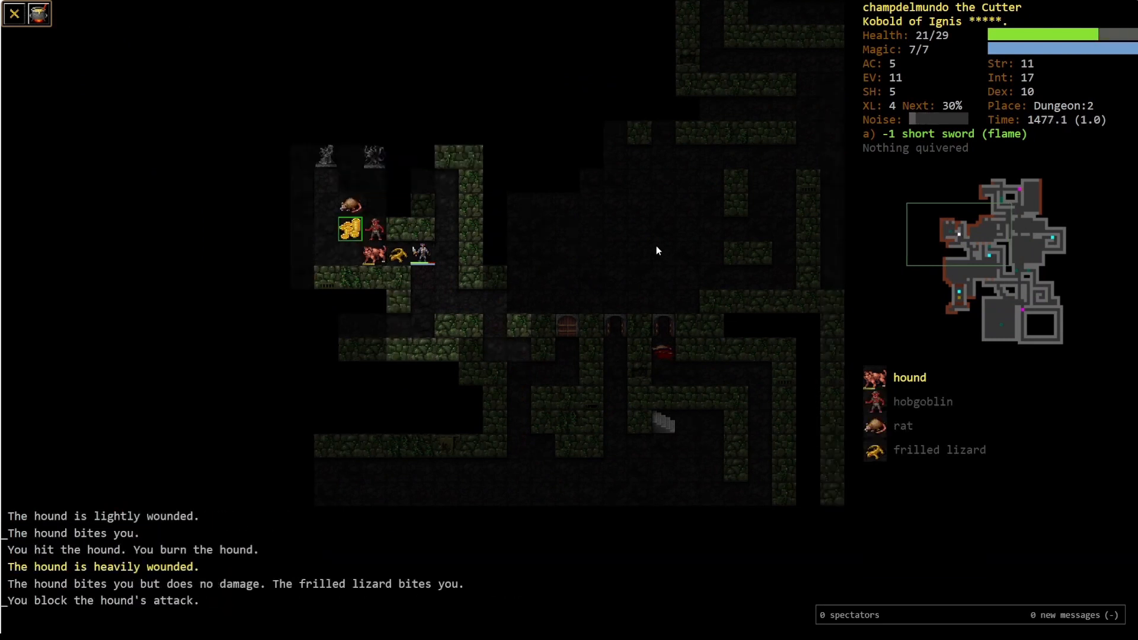
key("a")
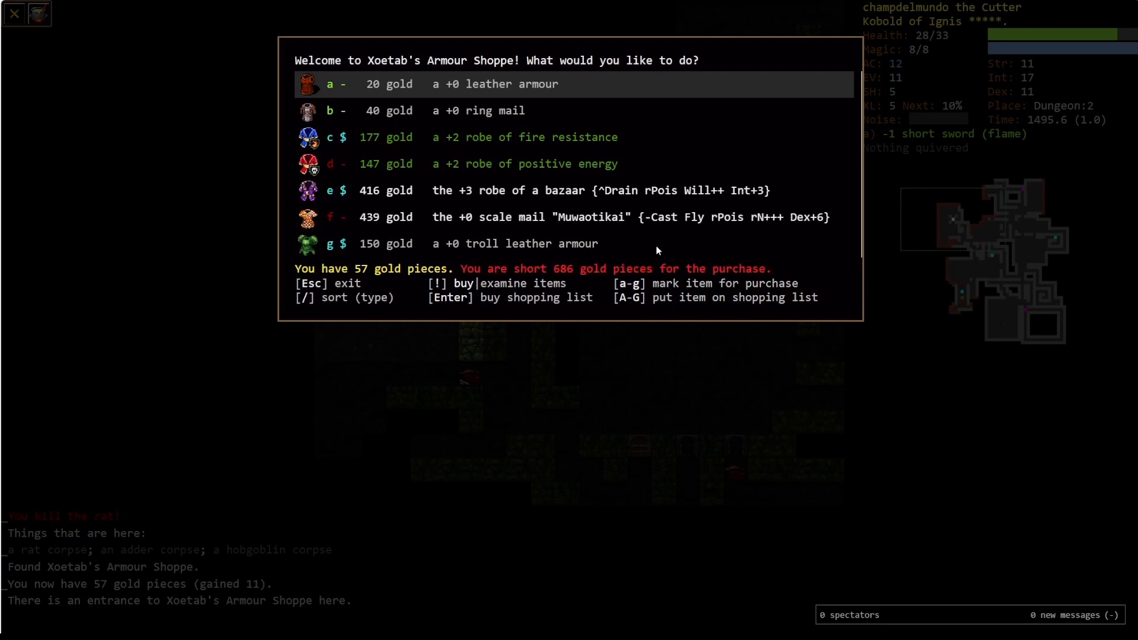
Leave Xoetab's Armour Shoppe and resume exploring Dungeon:2.
key("Escape")
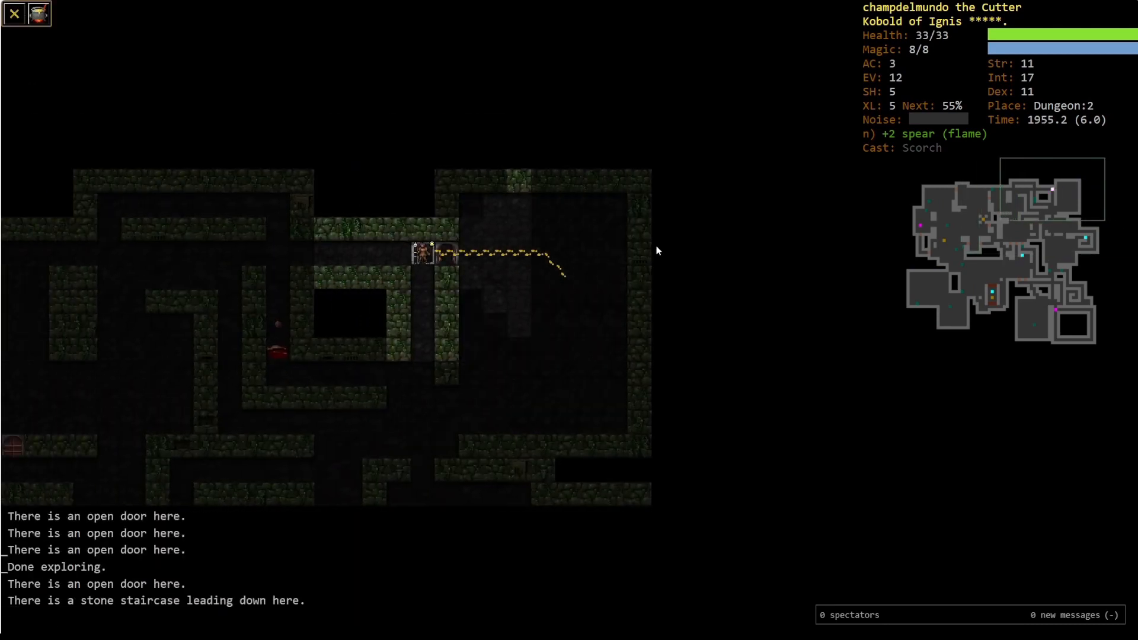
Descend to Dungeon:3, retreat upstairs and fight the pursuing gnolls one by one.
key(">")
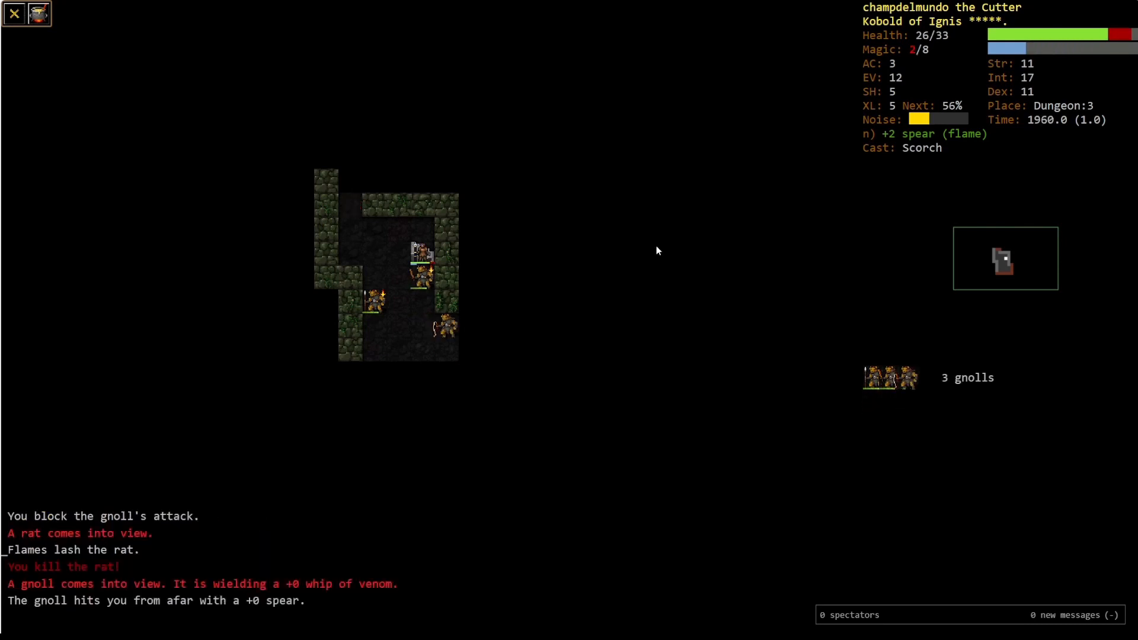
key("<")
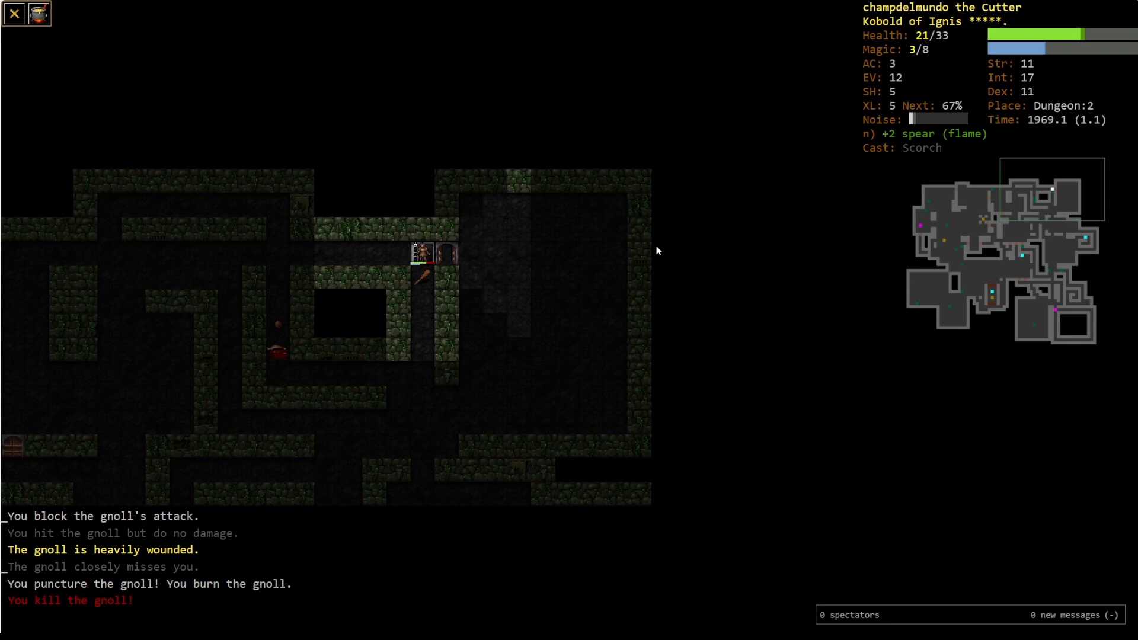
key("5")
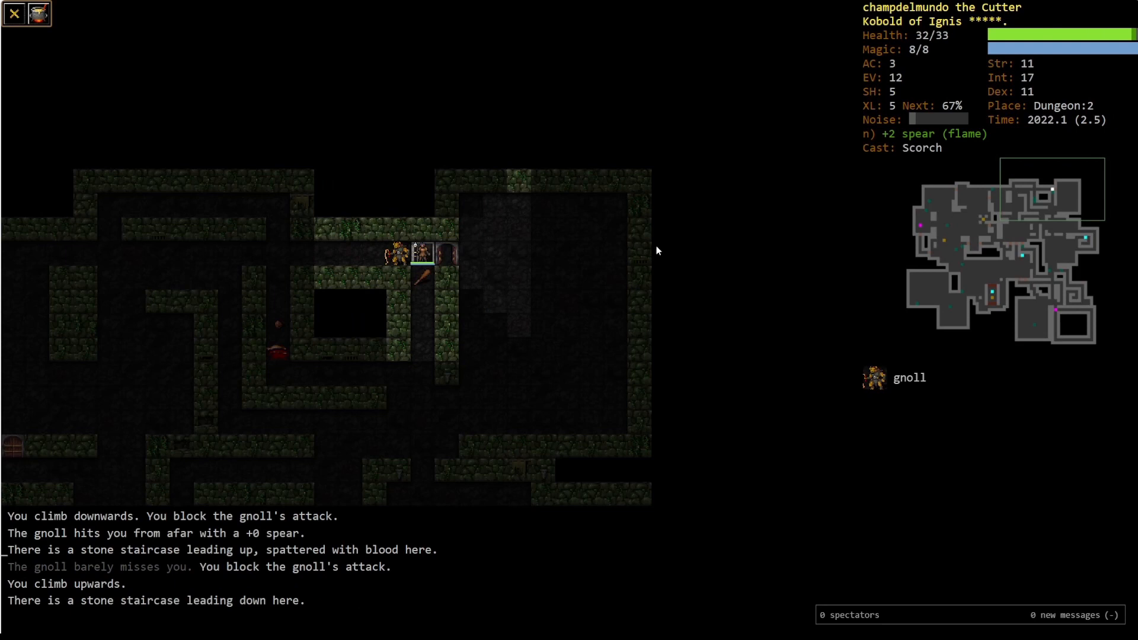
key("z")
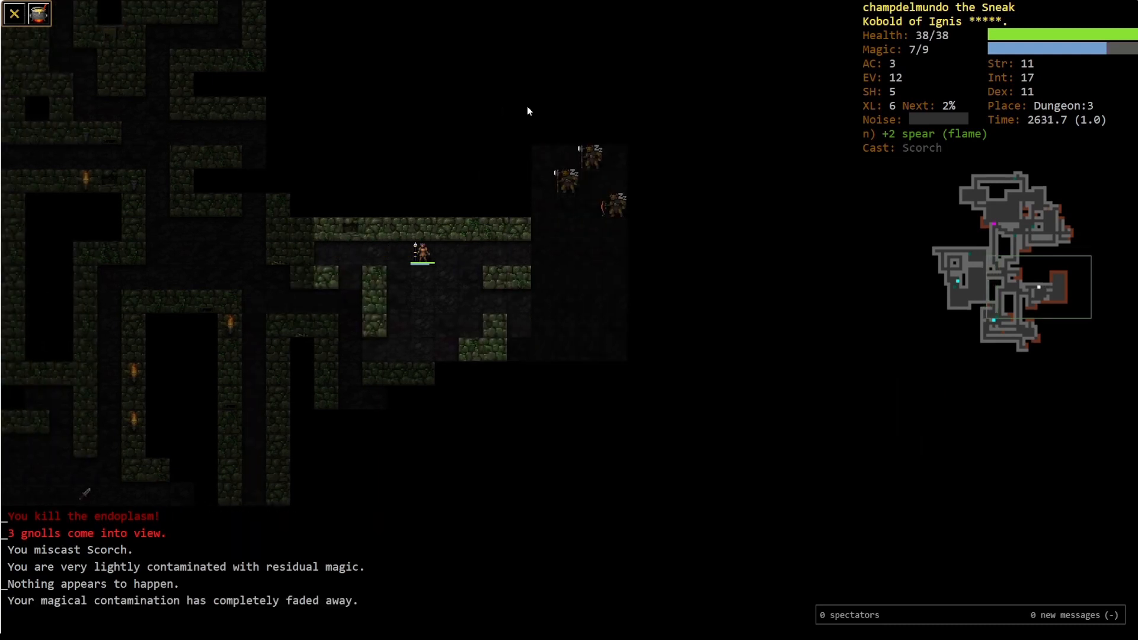
Rest to restore magic and dismiss the shout-and-orders prompt.
key("5")
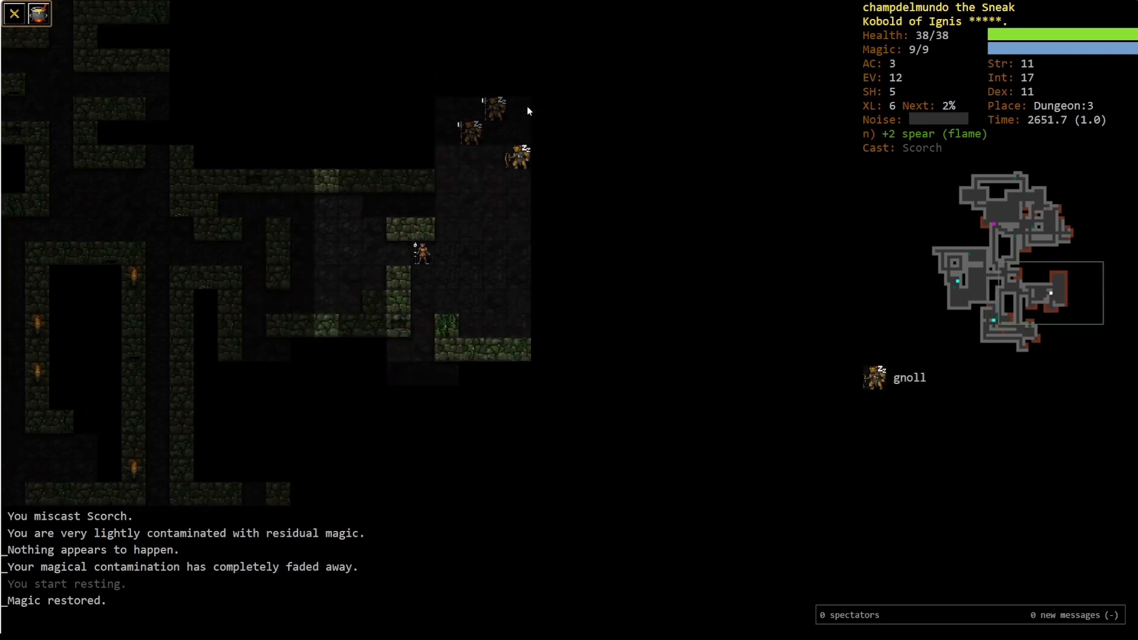
key("t")
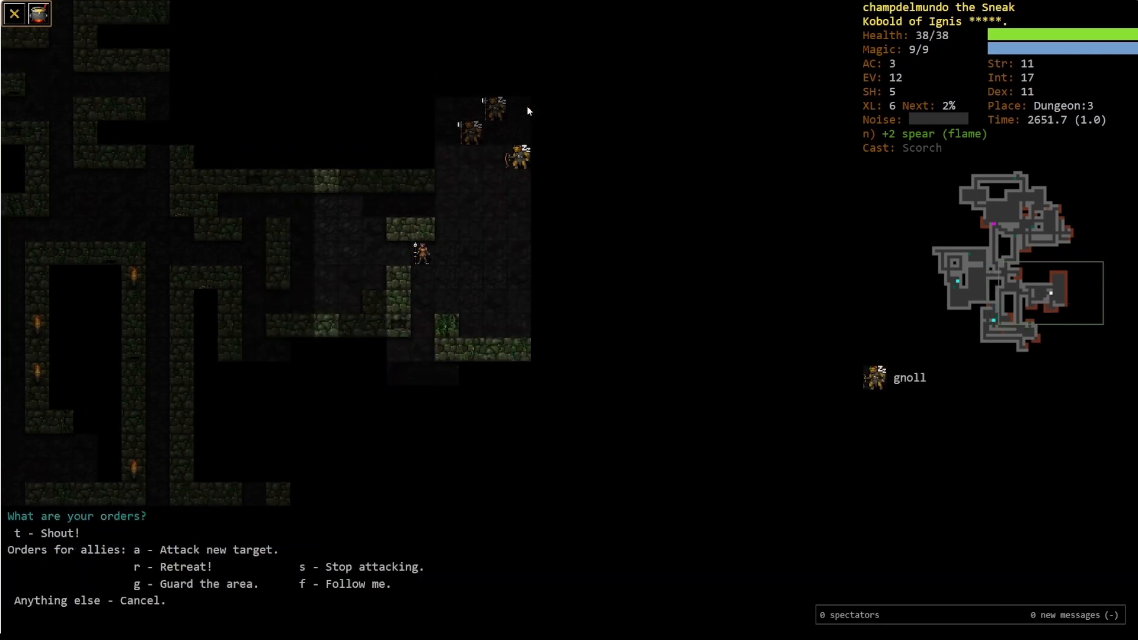
key("f")
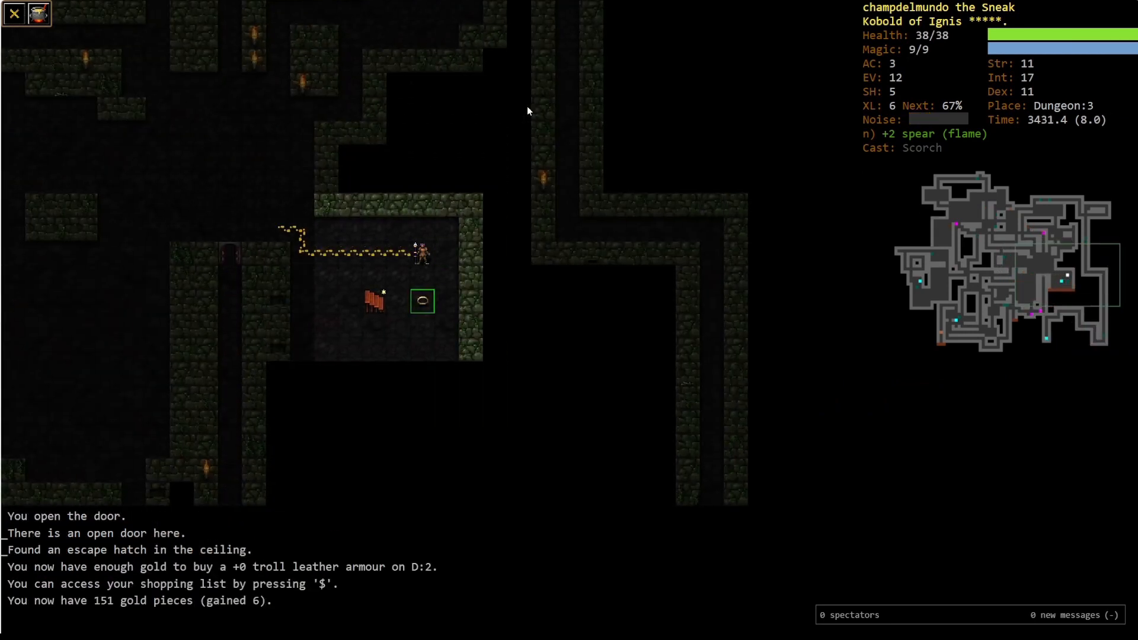
Wear the +6 ring of strength and continue exploring Dungeon:3.
key("i")
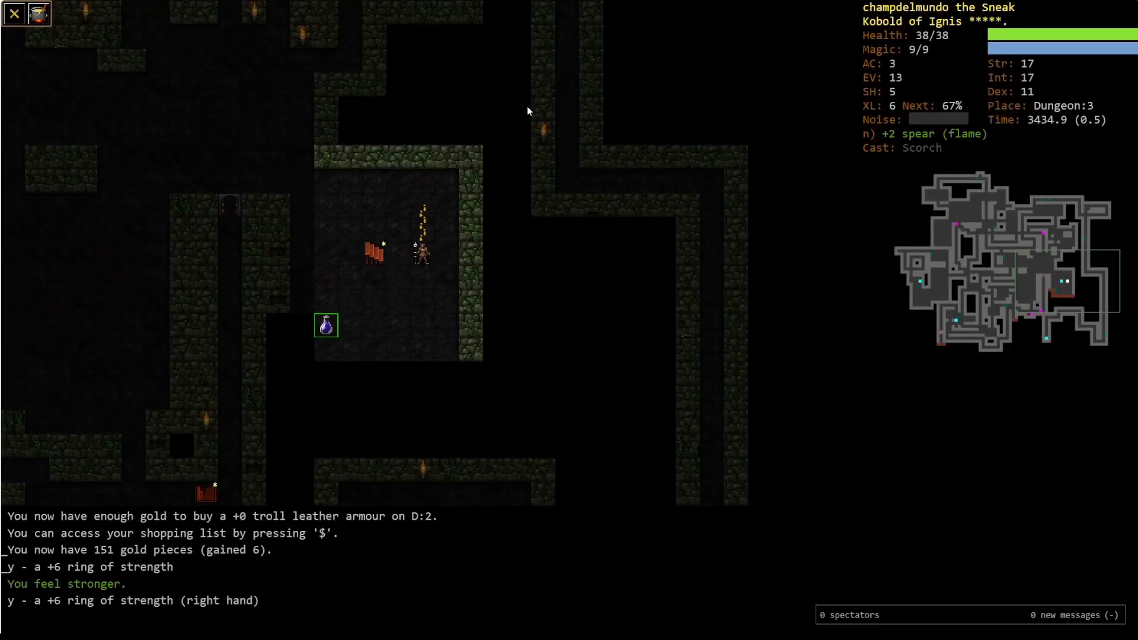
key("o")
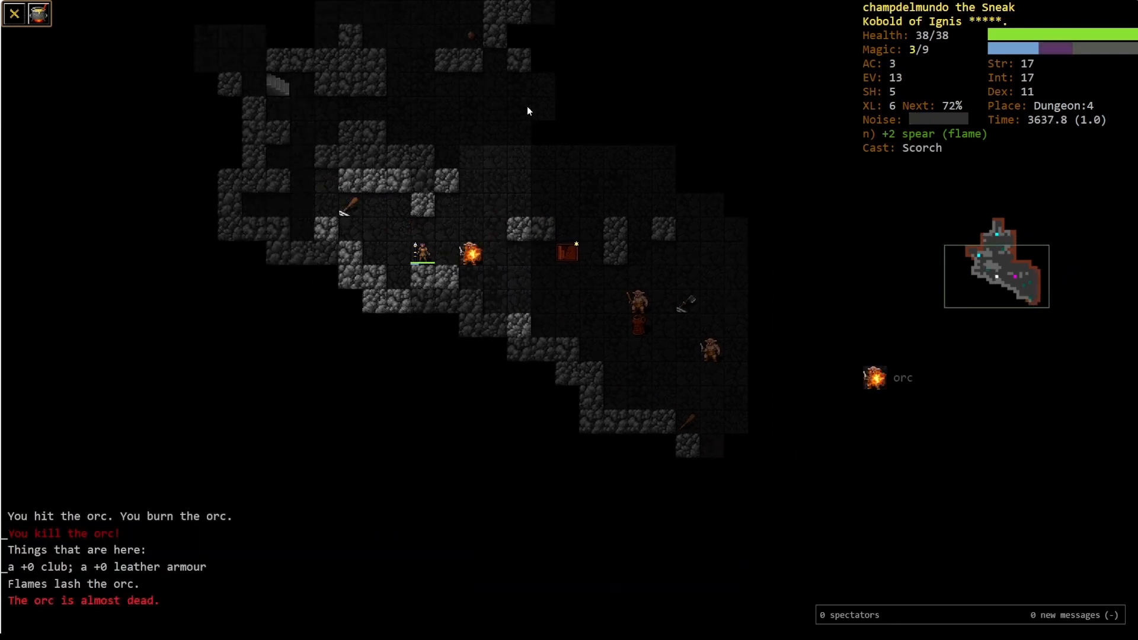
Fight Dungeon:4's orcs and quokka zombie, check the inventory and cast a spell.
left_click(469, 251)
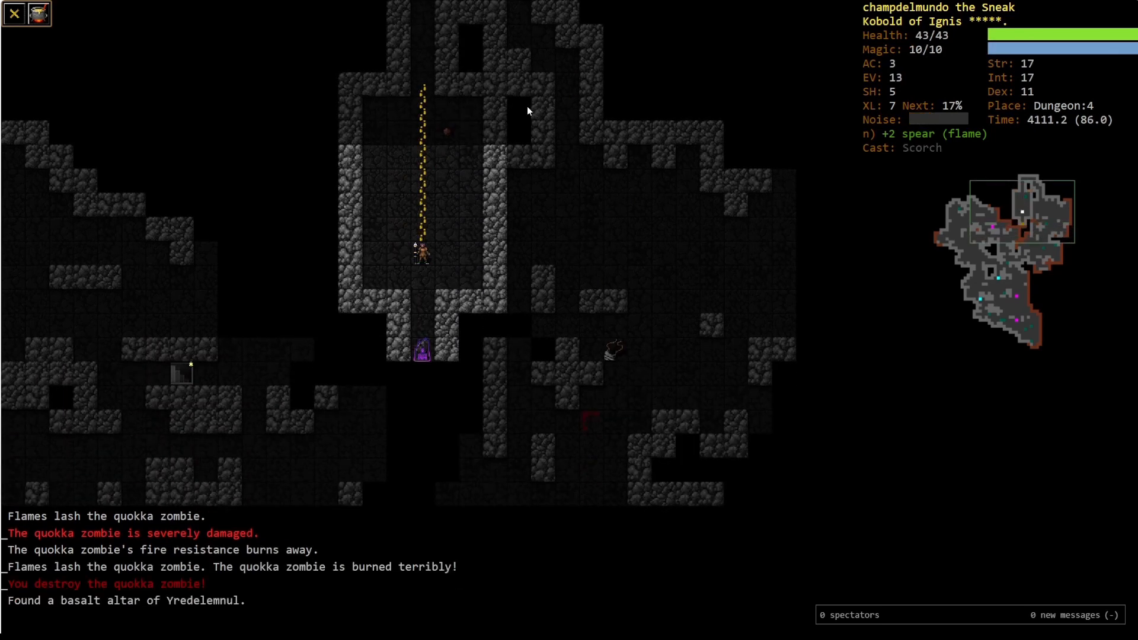
key("i")
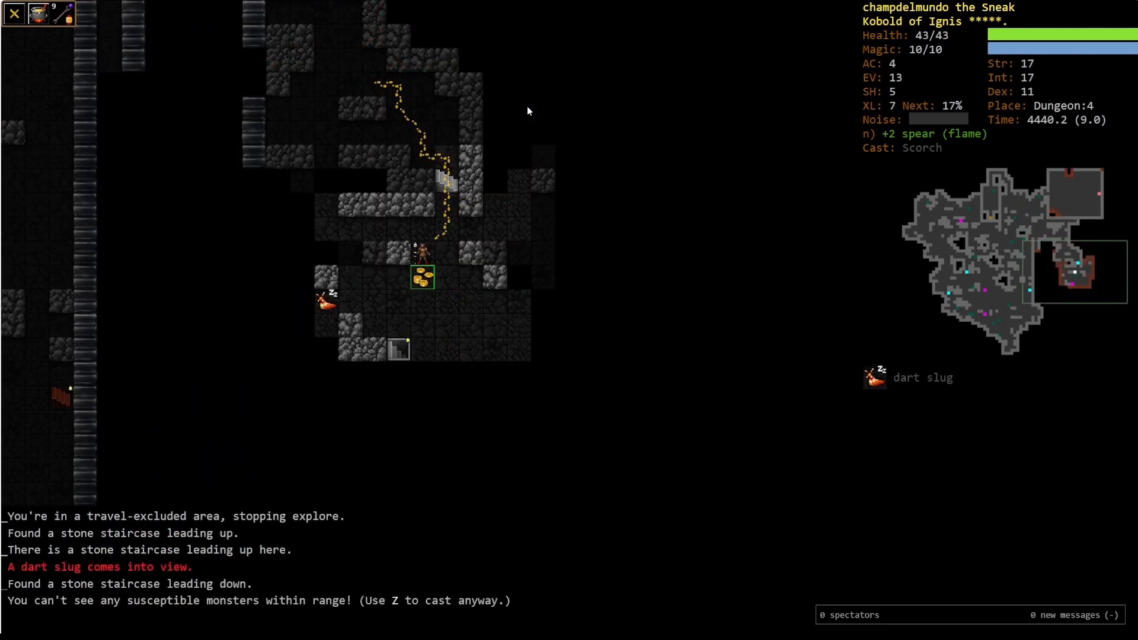
key("Z")
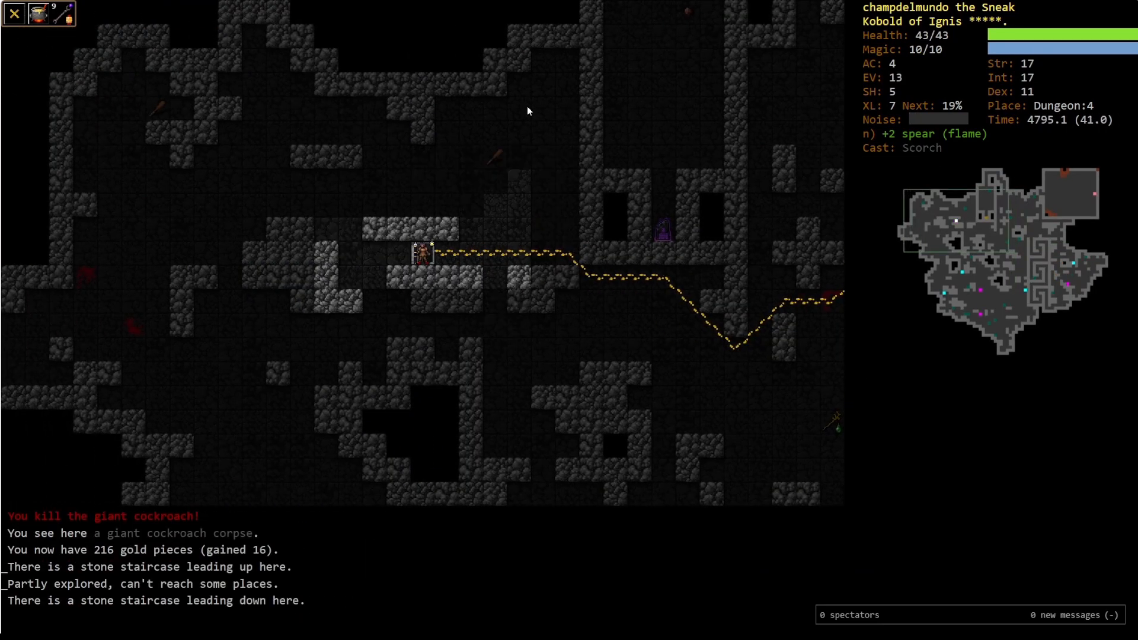
Descend to Dungeon:5 and explore until a phantom comes into view.
key(">")
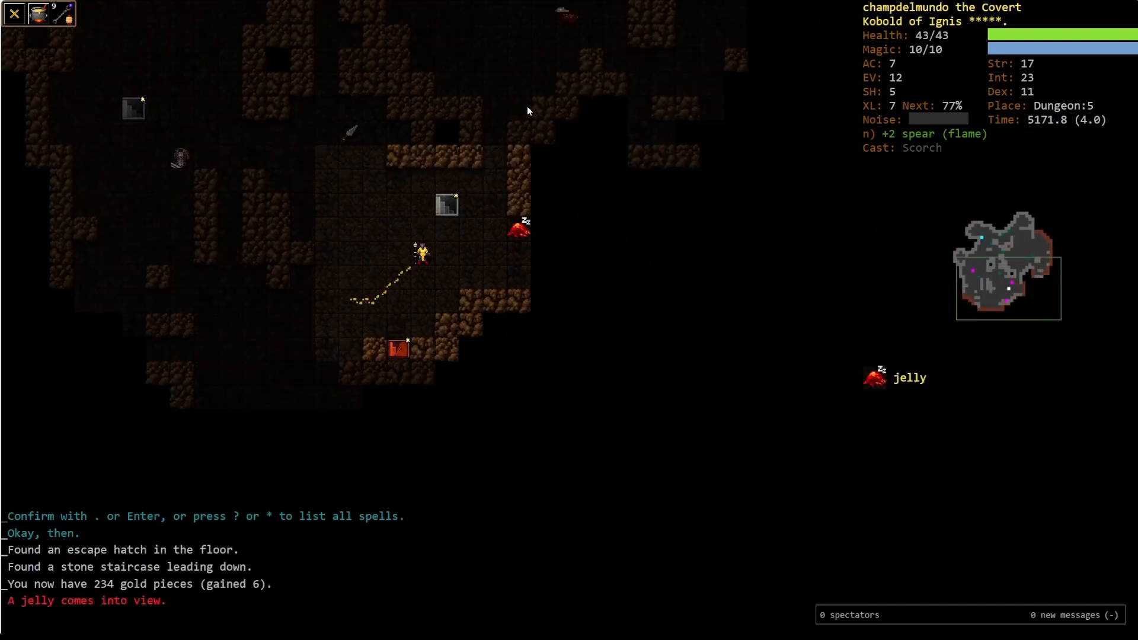
key("Return")
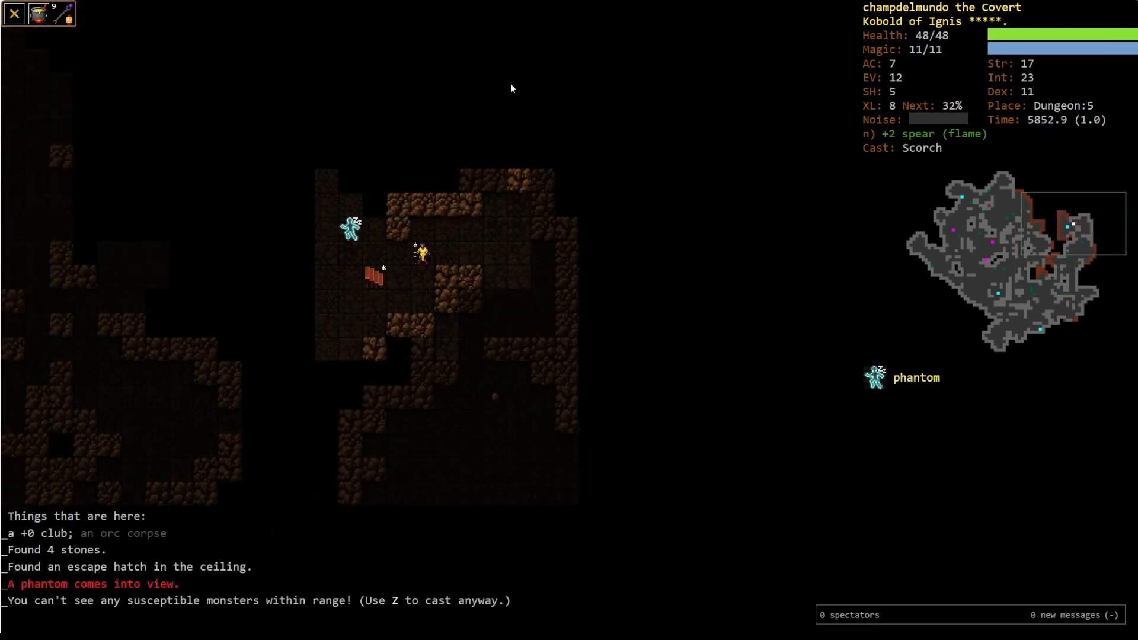
Cast a spell, descend to Dungeon:6 and inspect the stack of unidentified scrolls.
key("Z")
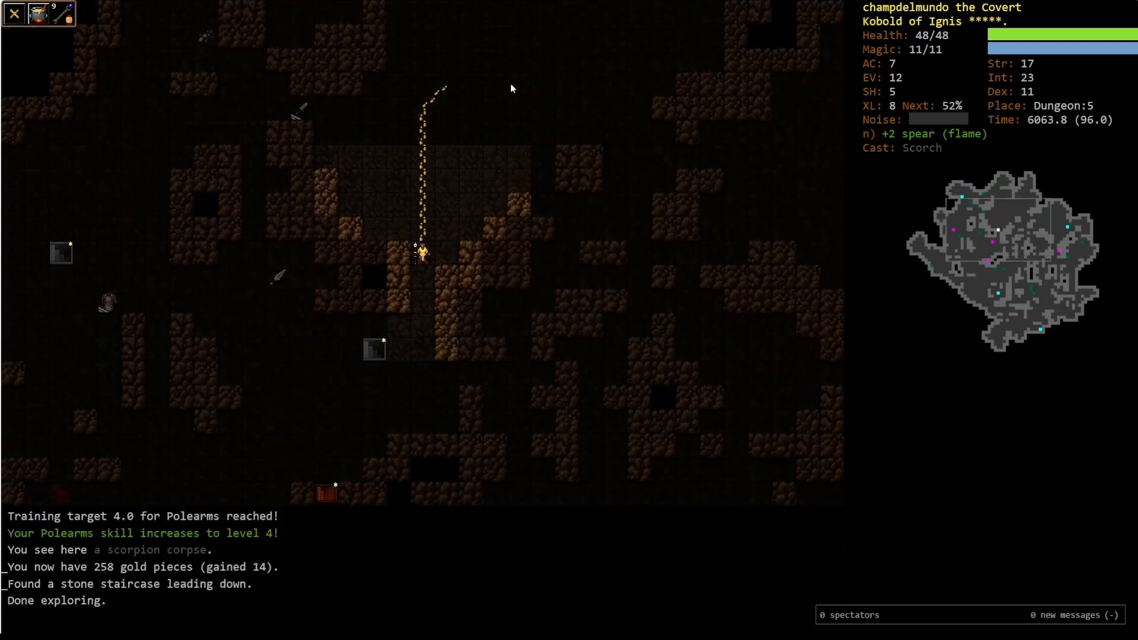
key(">")
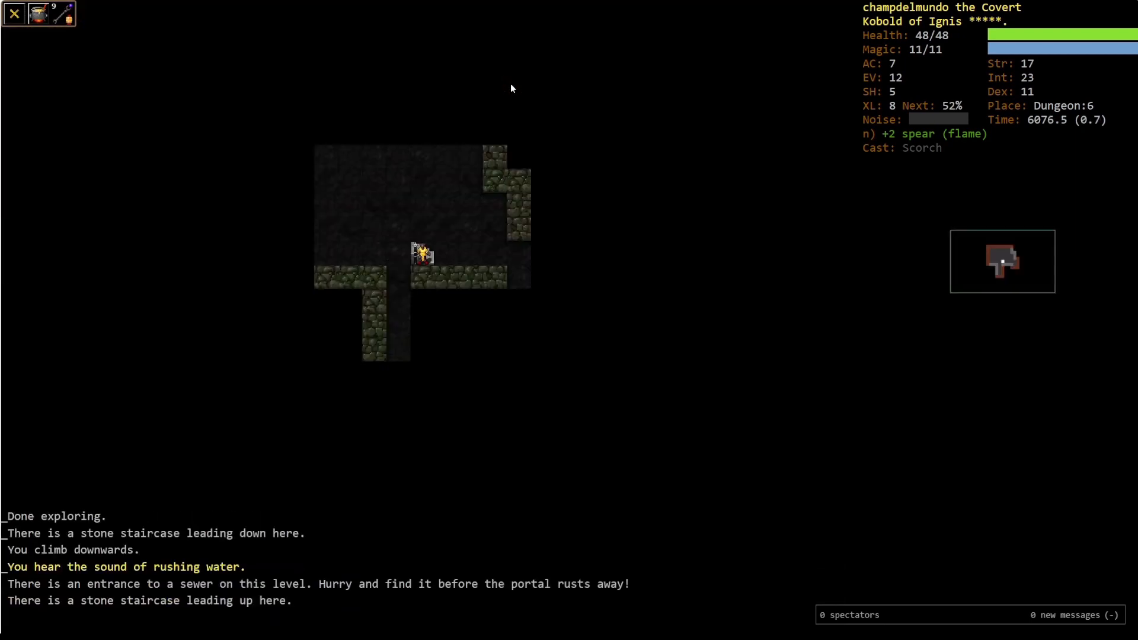
key("i")
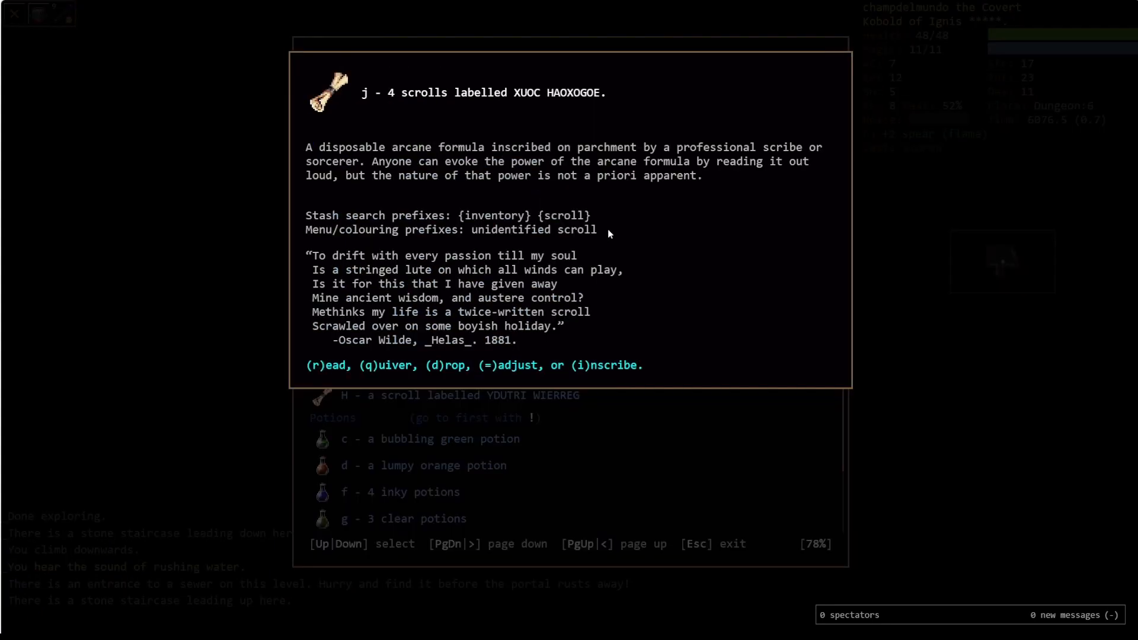
Dismiss the scroll description and resume exploring Dungeon:6 until the sleepcap's spores strike.
key("r")
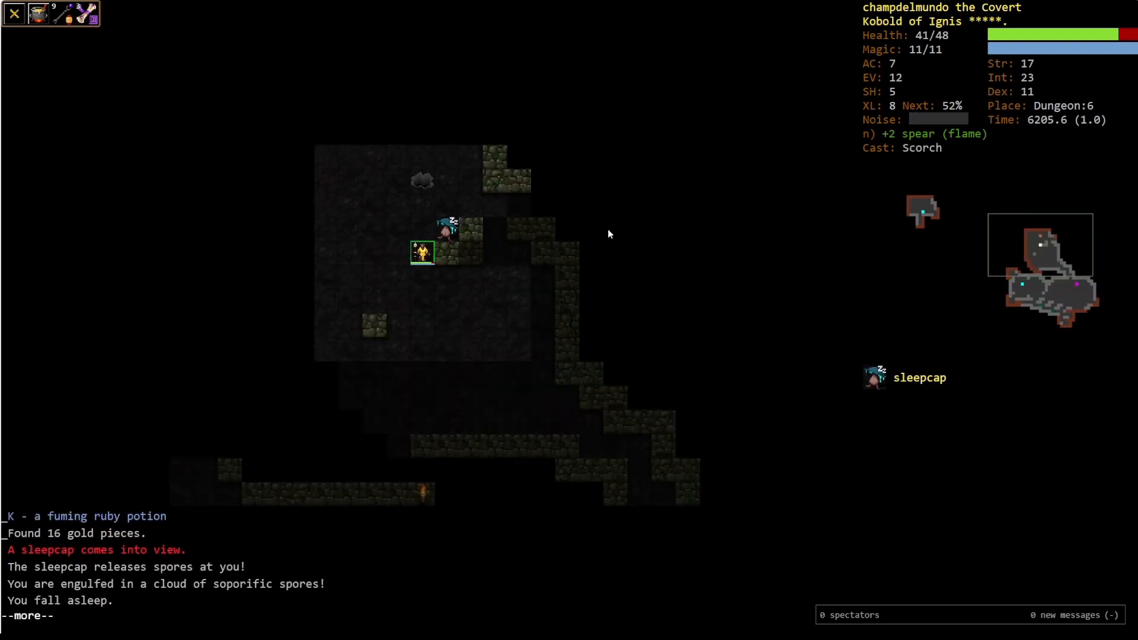
Confirm the prompt and press on through Dungeon:6 into the adder fight near level 9.
key("Return")
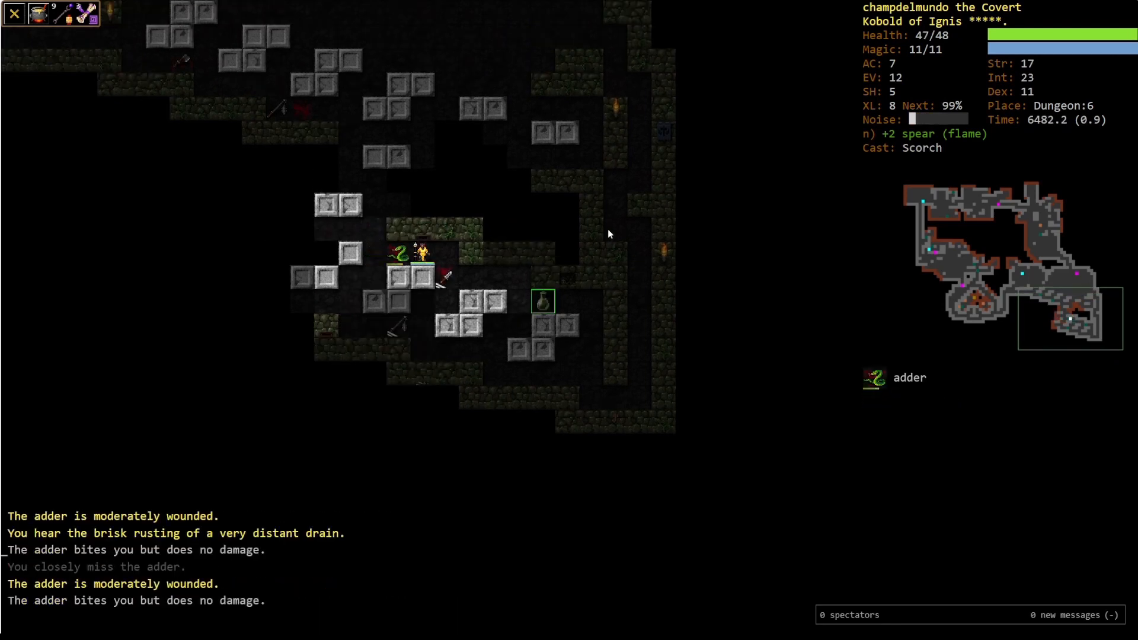
Reach XL9 and travel toward the up staircase while fighting the ball python and giant cockroach.
left_click(399, 252)
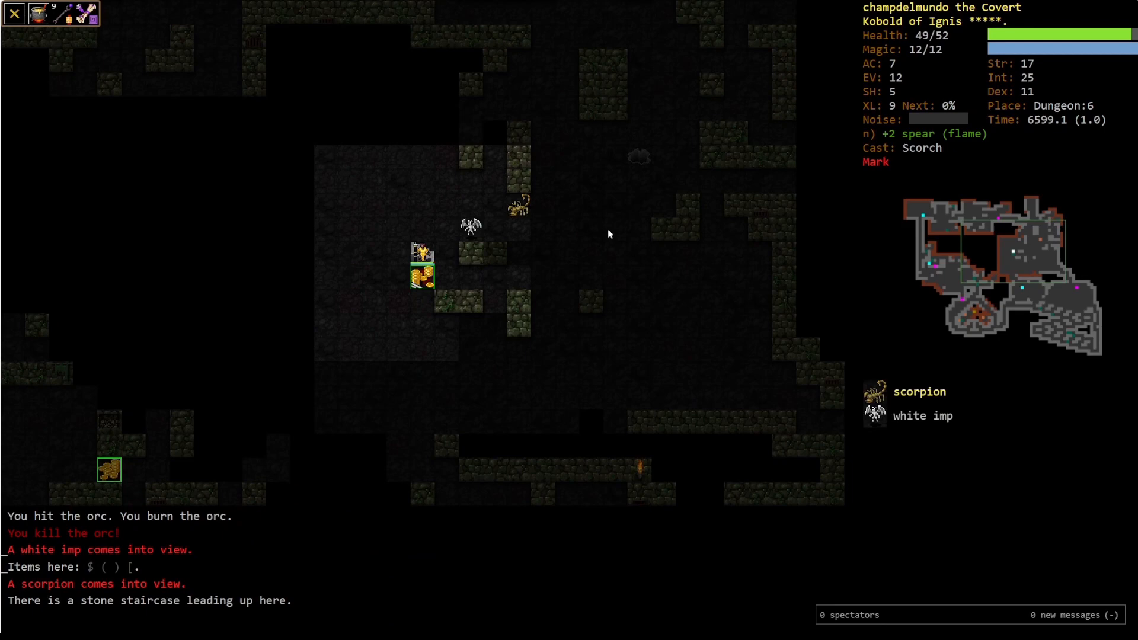
key("<")
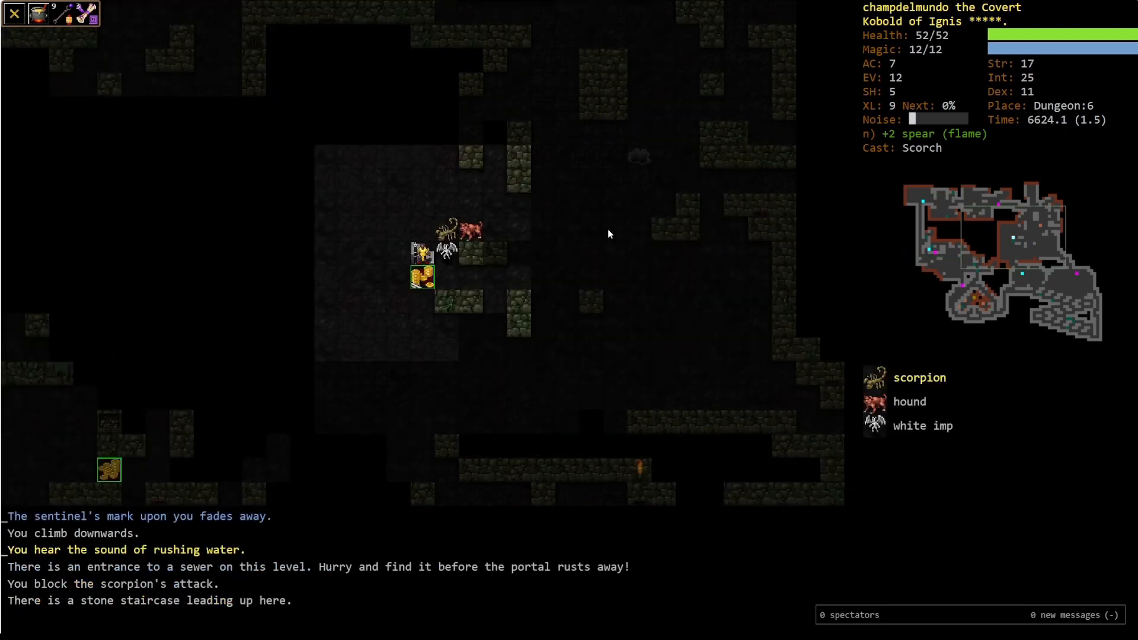
key("<")
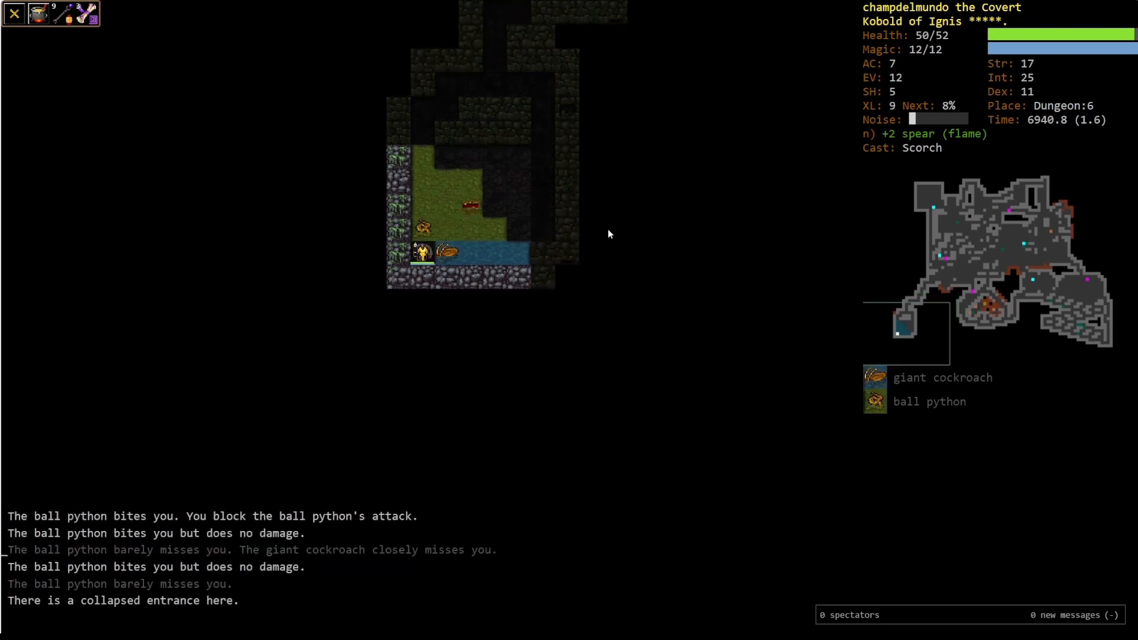
Descend to Dungeon:7, read an unidentified scroll, and kill the white imp and scorpion.
key(">")
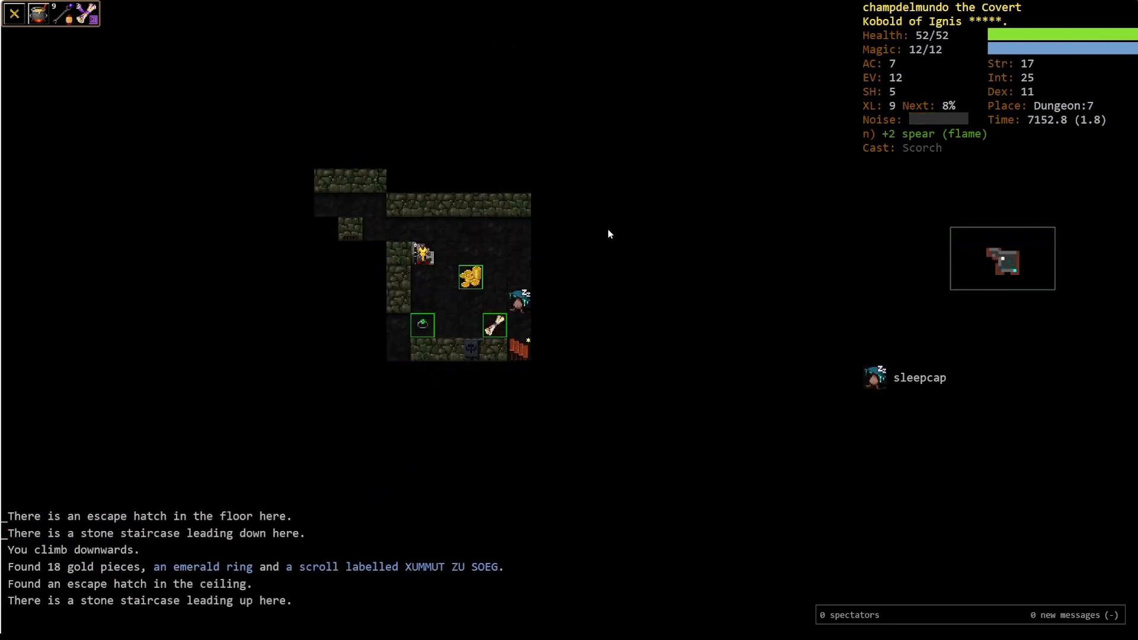
key("i")
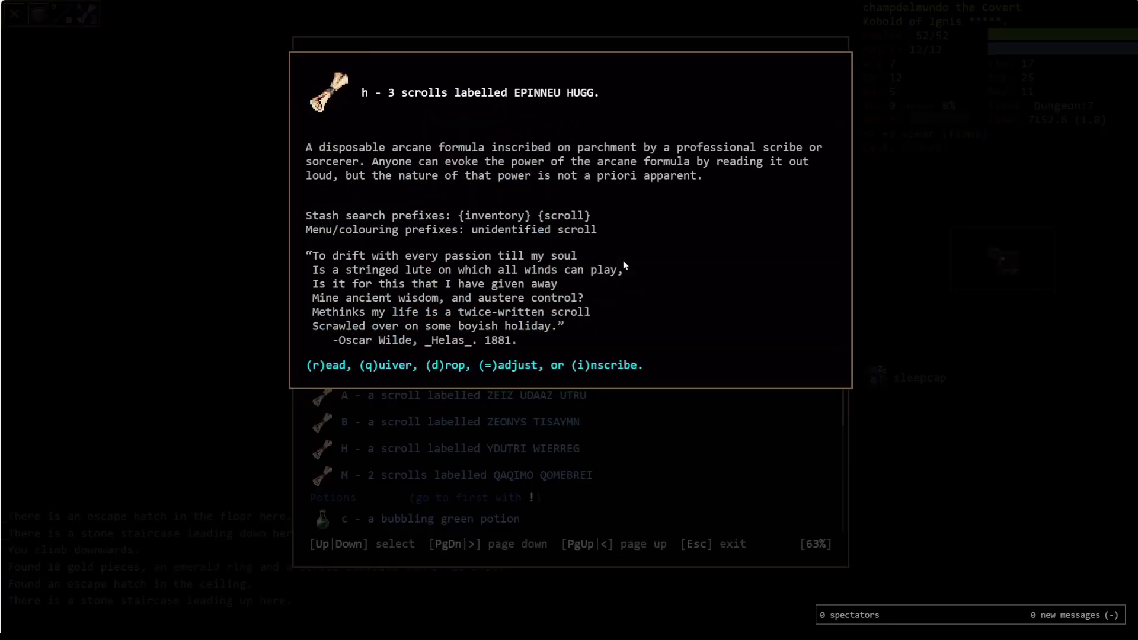
key("r")
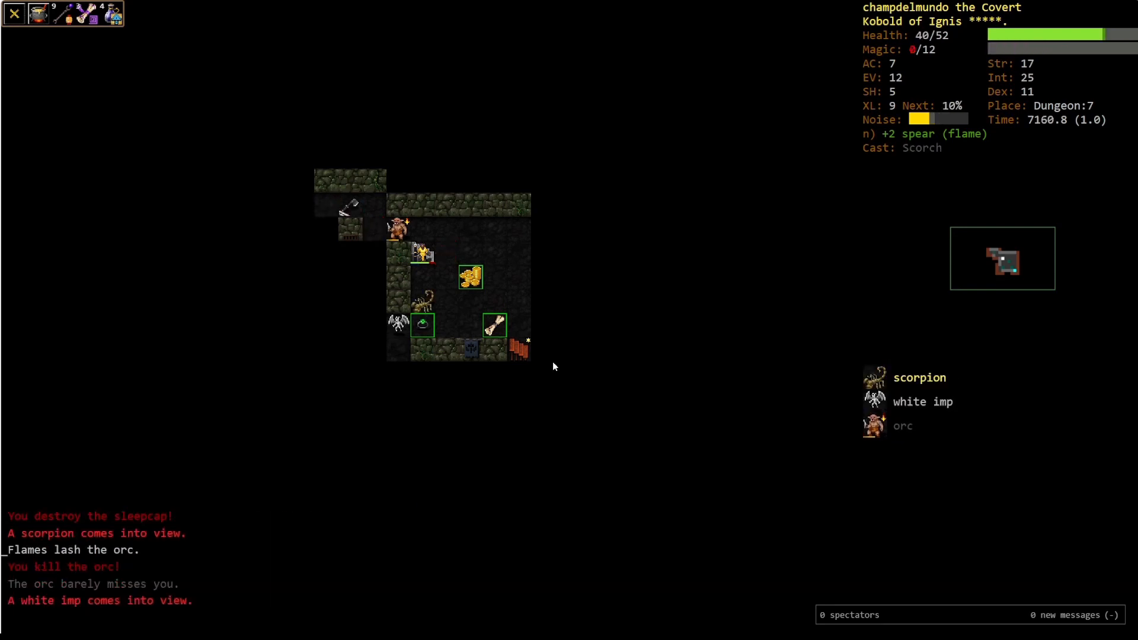
key("<")
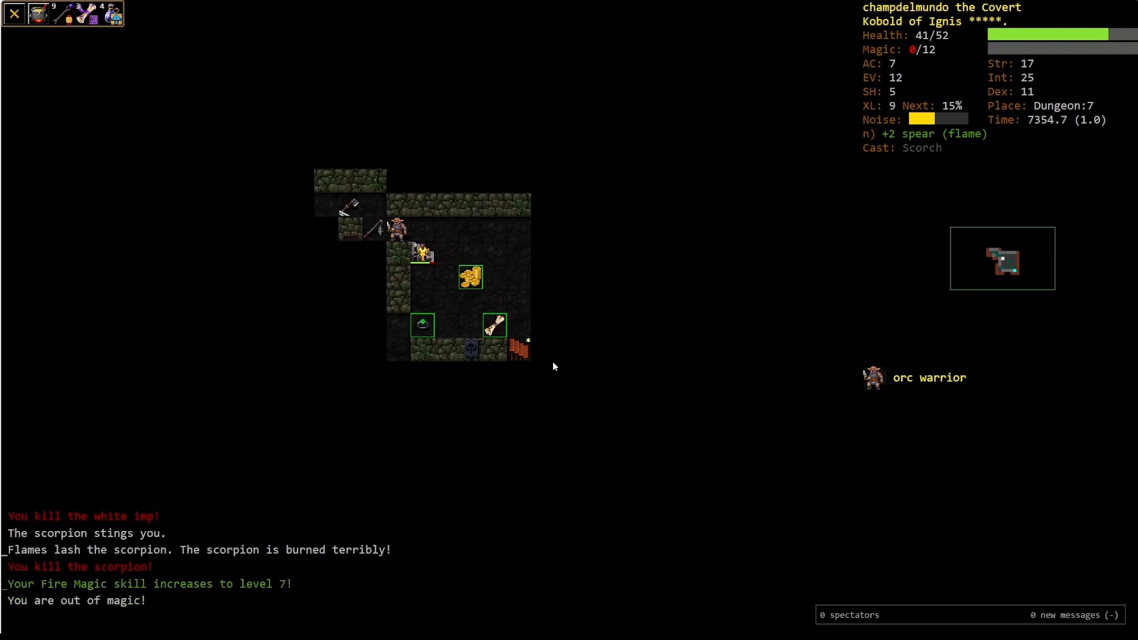
Climb back to Dungeon:6, kill the orc warrior, and list the items it dropped.
key("<")
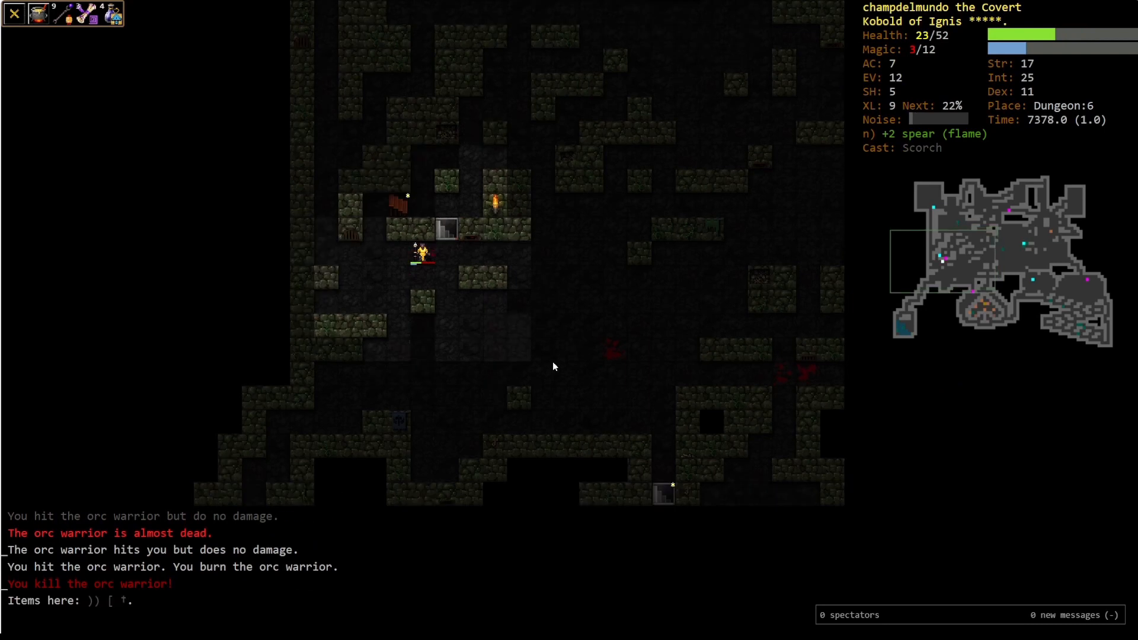
key("g")
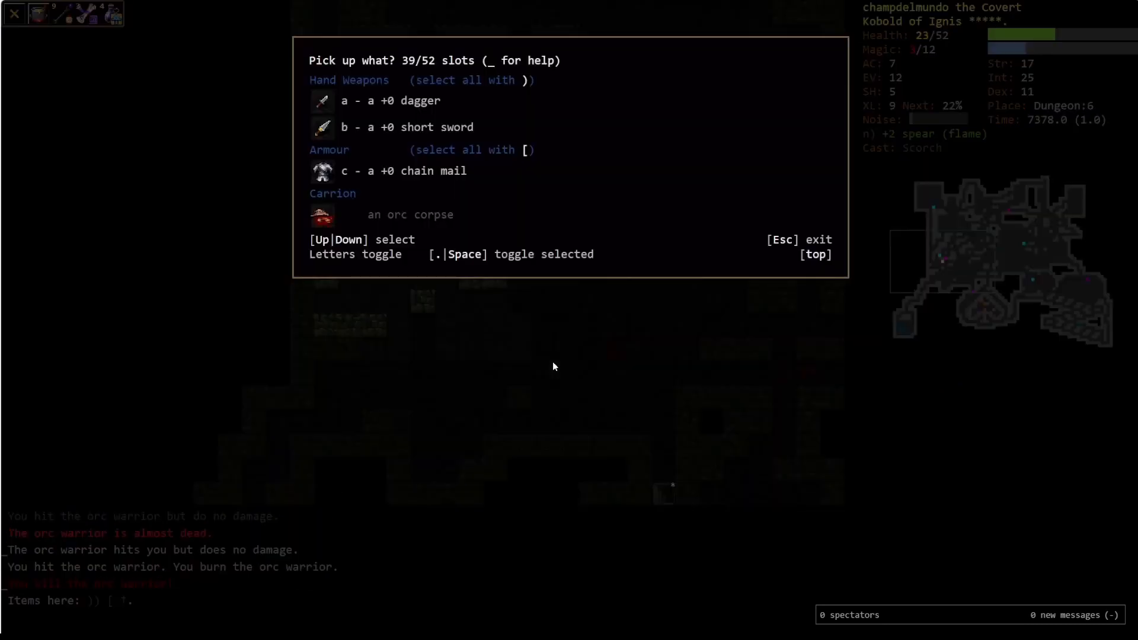
Leave the orc's items, rest to full, and descend again to Dungeon:7.
key("Escape")
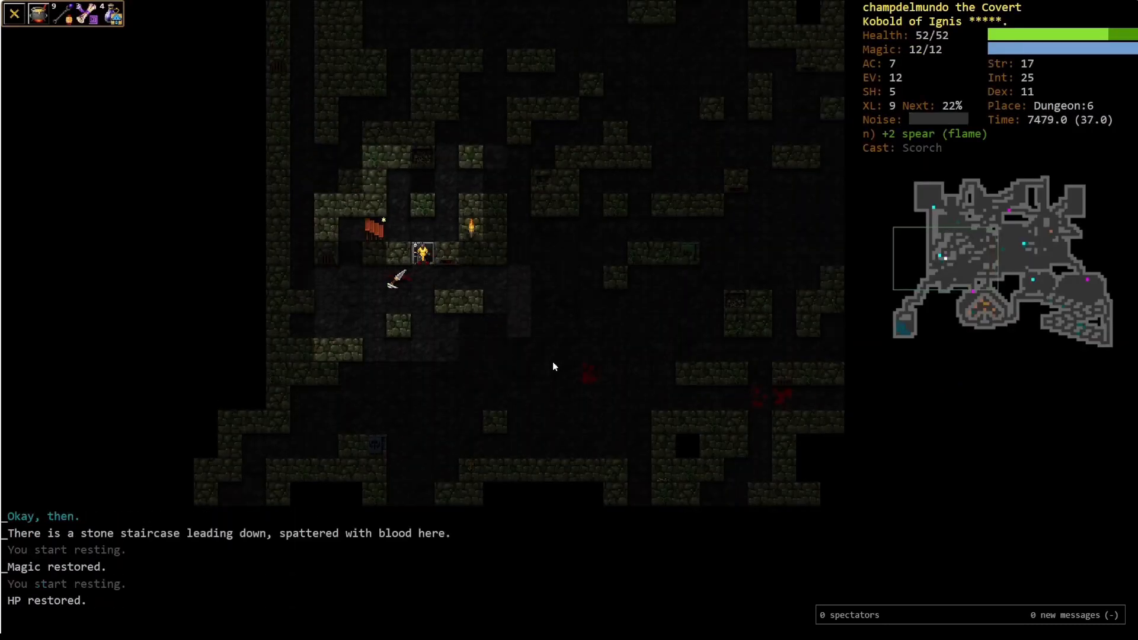
key(">")
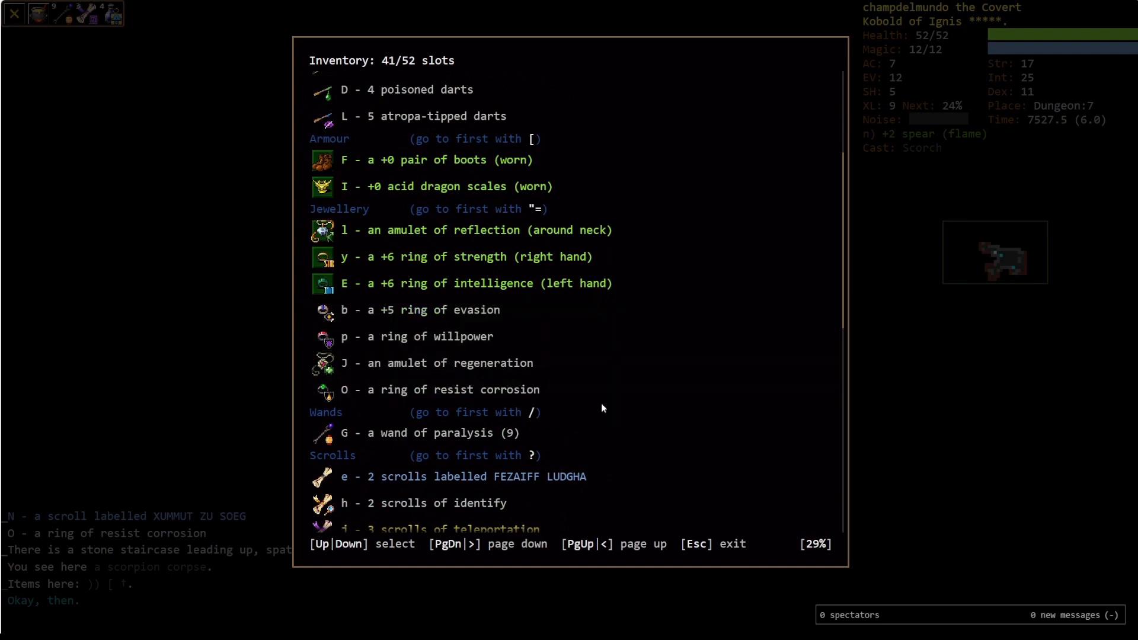
Read a scroll of identify, revealing four potions of brilliance.
left_click(417, 503)
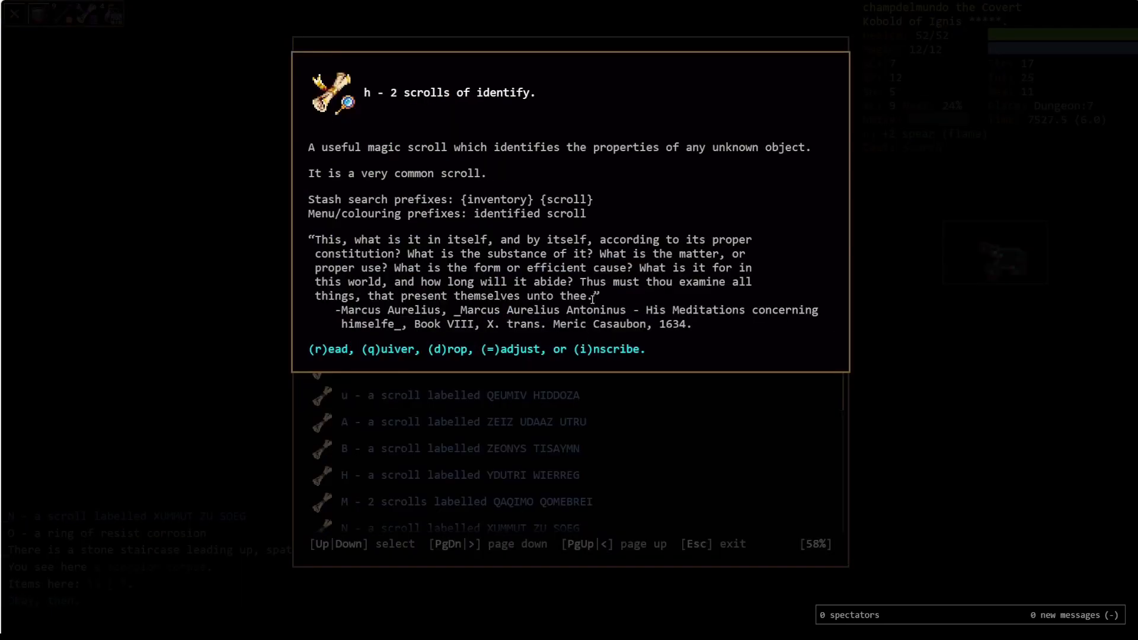
key("r")
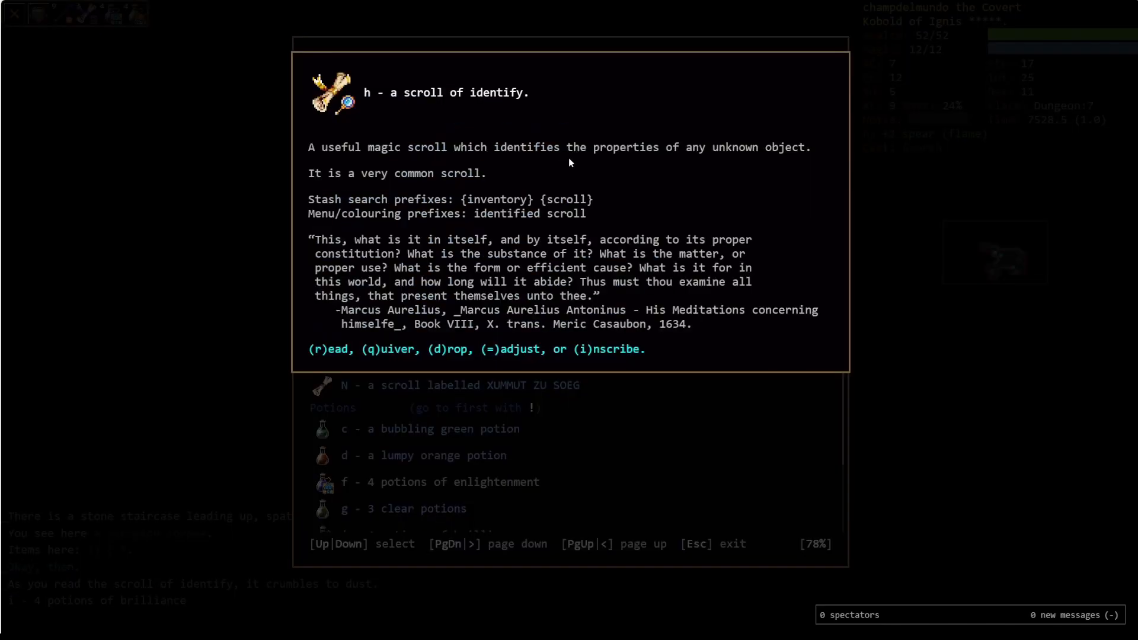
key("r")
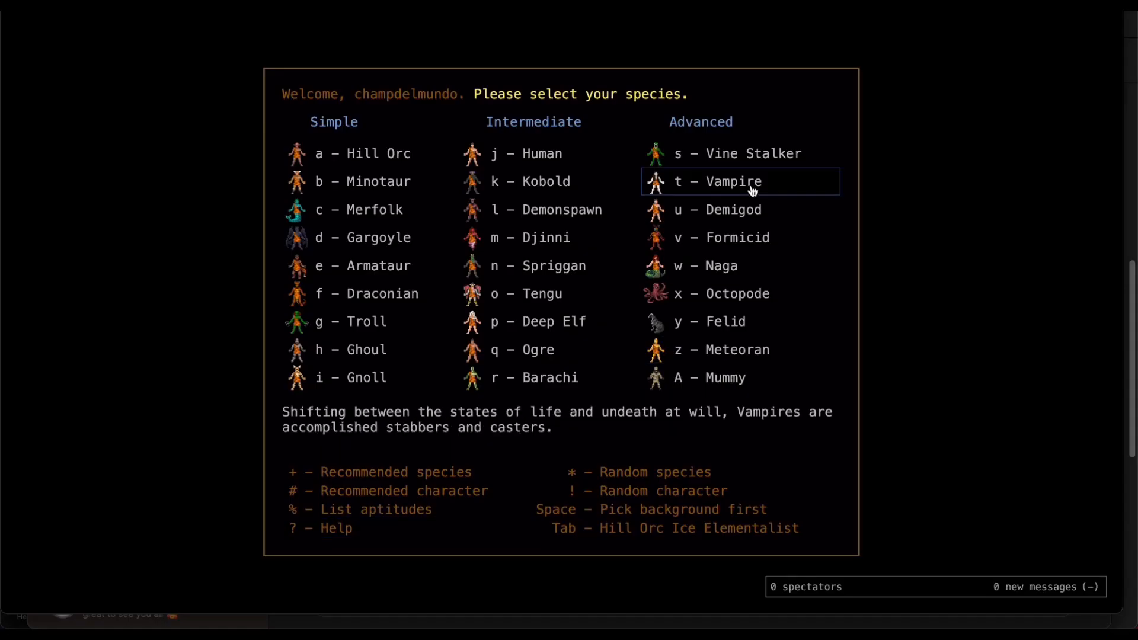
Create a new character as a Vampire Ice Elementalist.
left_click(718, 180)
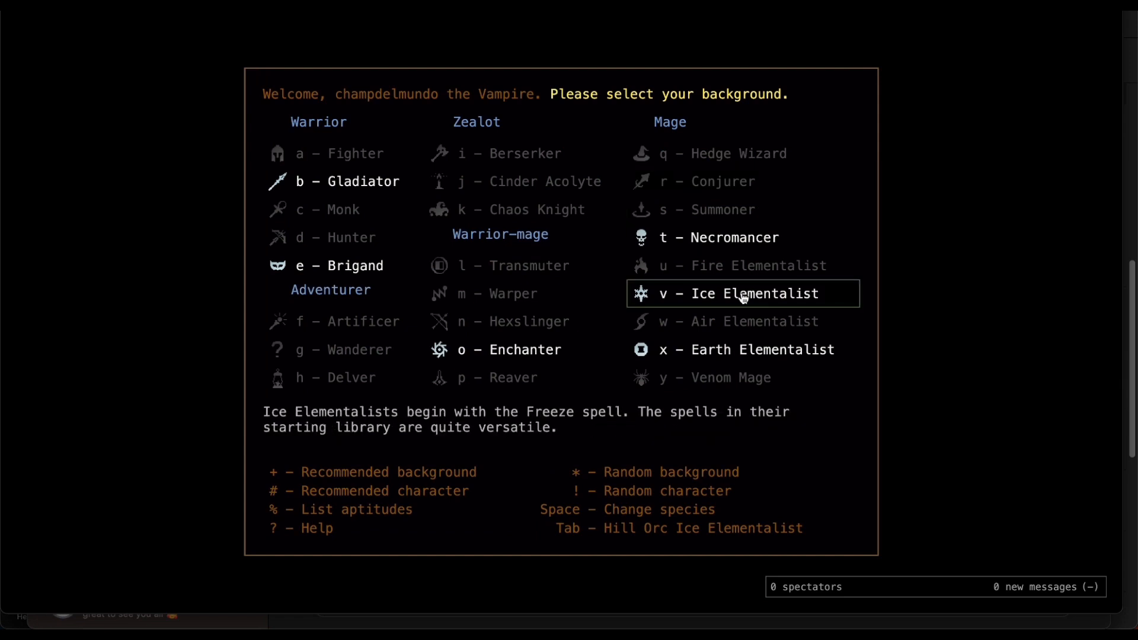
left_click(732, 293)
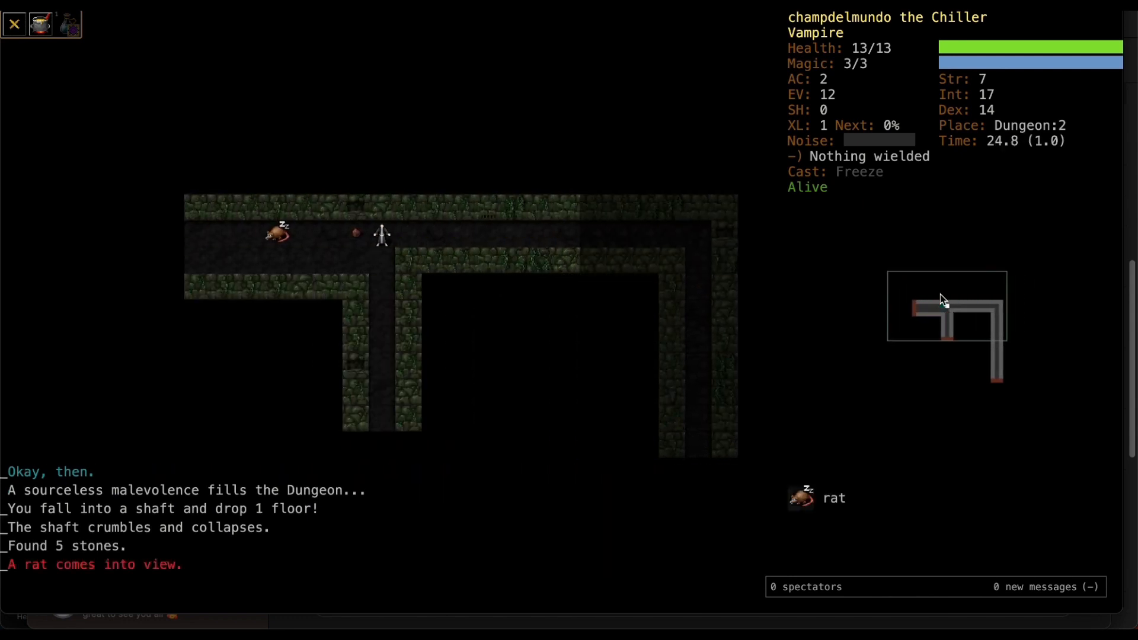
Cast Freeze at the adjacent kobold and then at the wounded hobgoblin.
key("z")
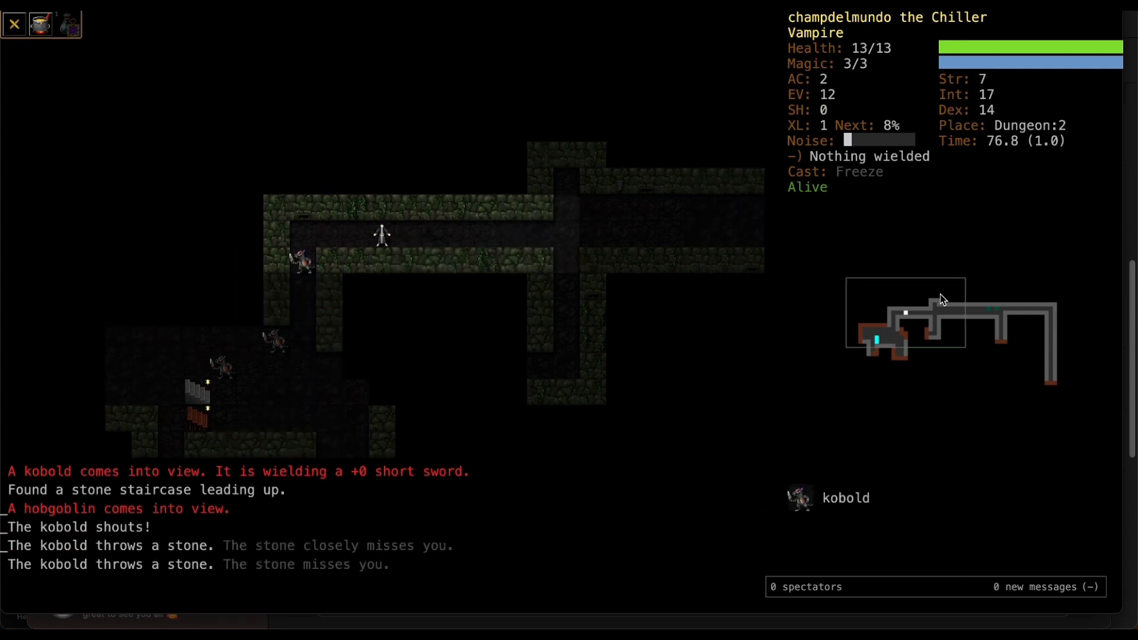
key("z")
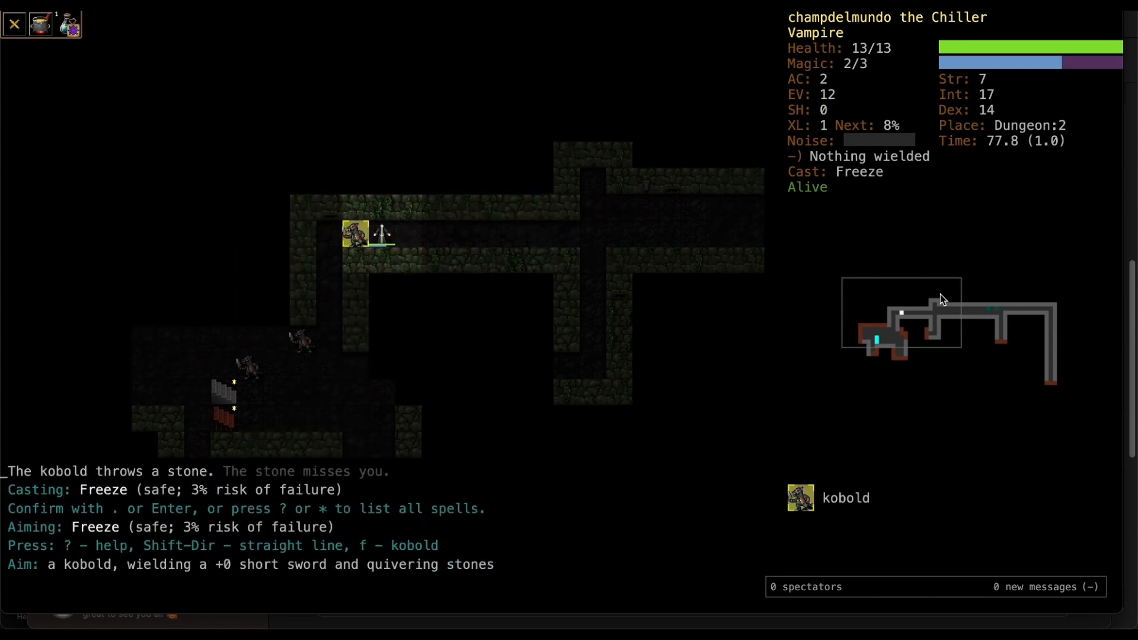
key("Return")
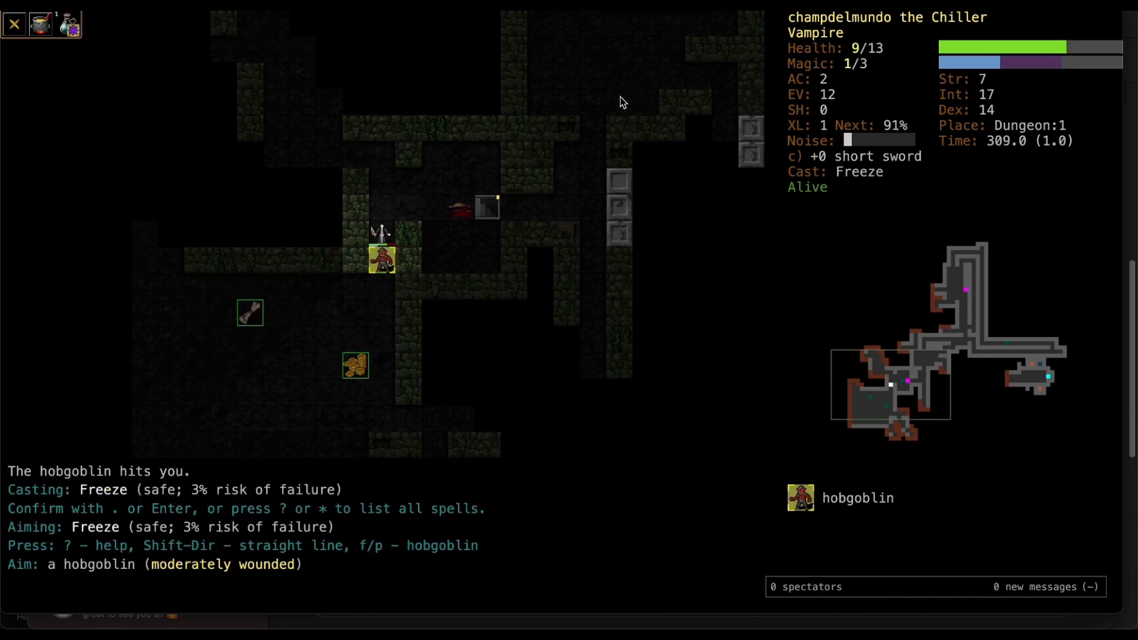
key("Return")
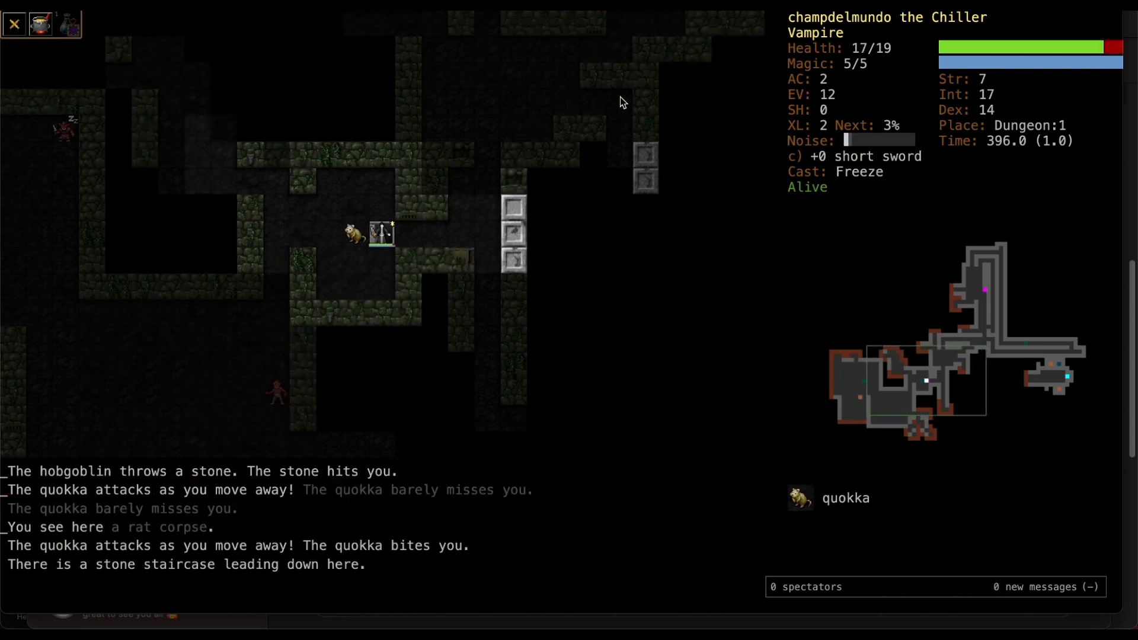
Finish the hobgoblin with Freeze before resting and collecting its orb of energy.
key("z")
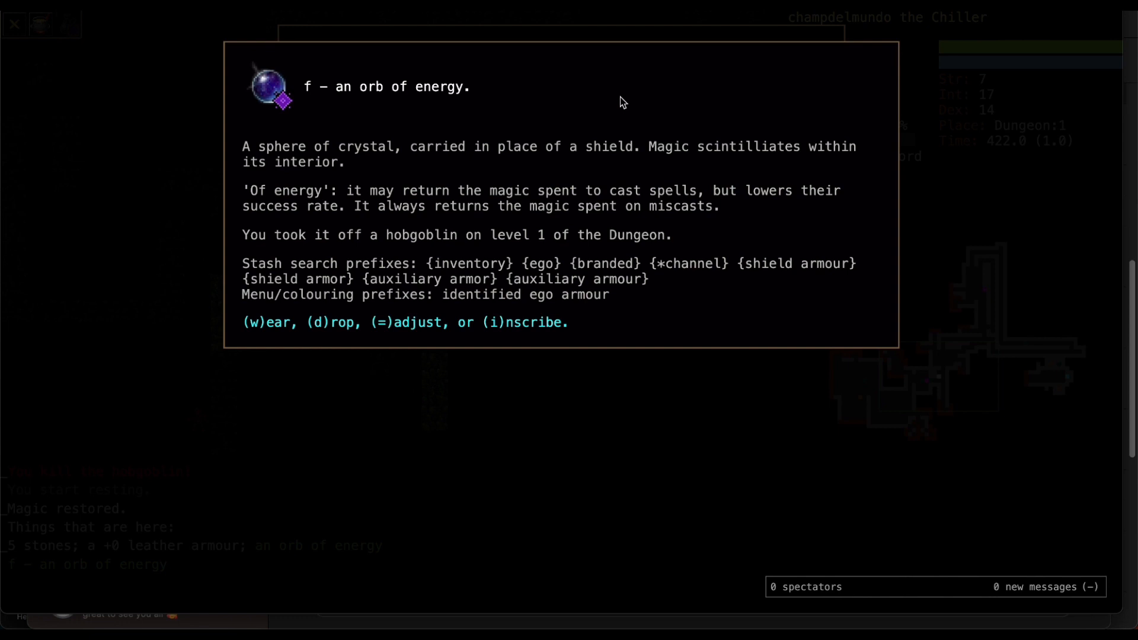
Close the orb description and the inventory to return to play.
key("Escape")
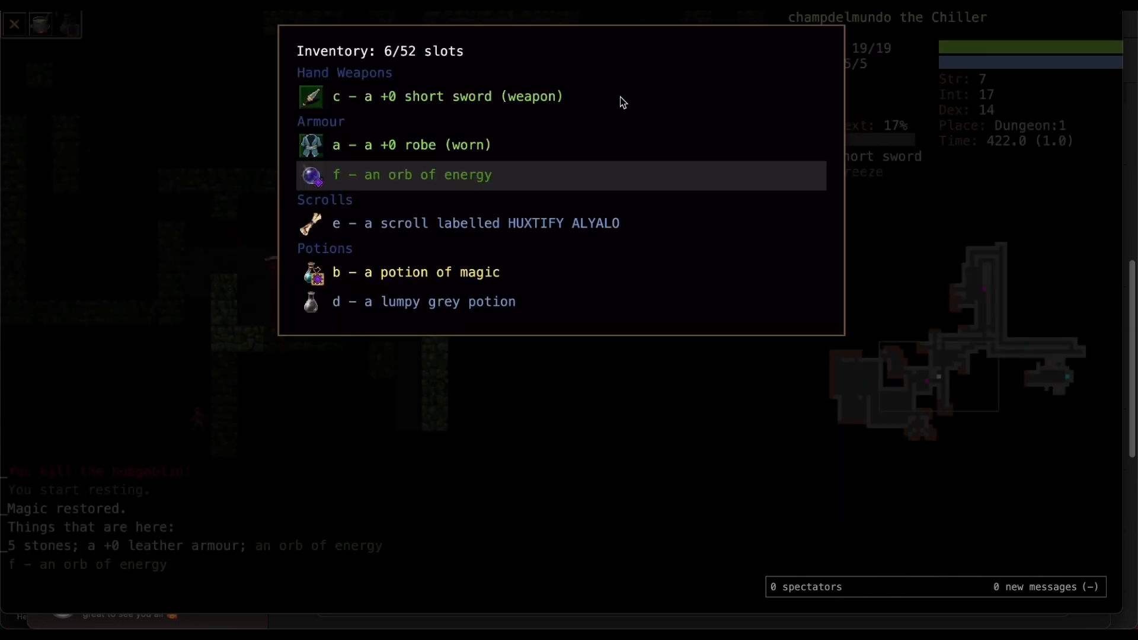
key("Escape")
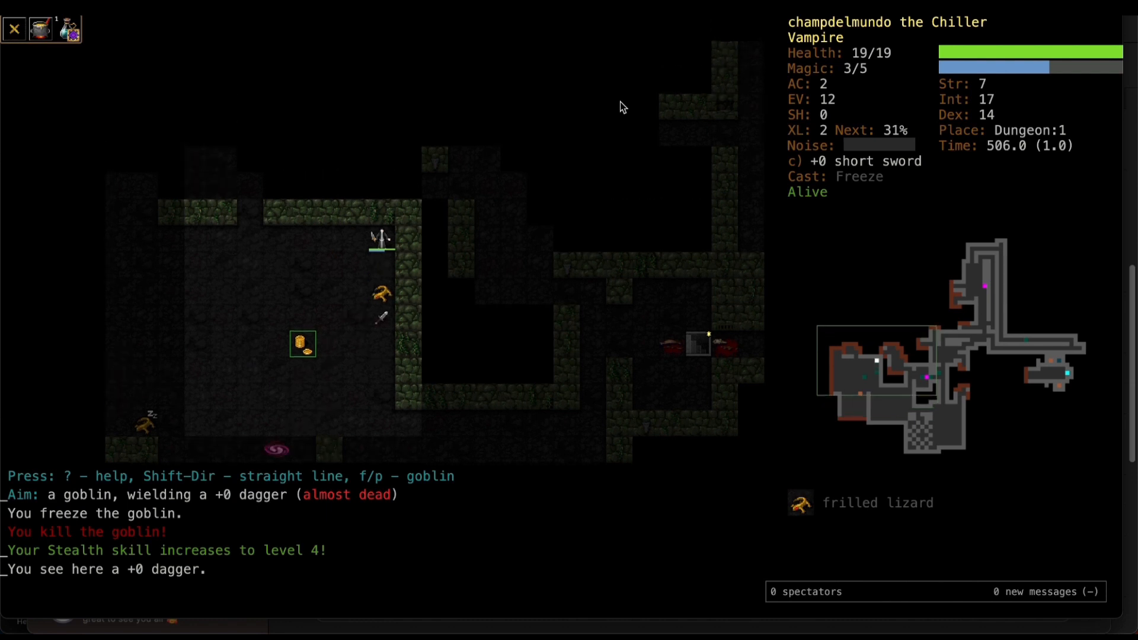
Cast Freeze at the goblin and then at the approaching gnoll.
key("z")
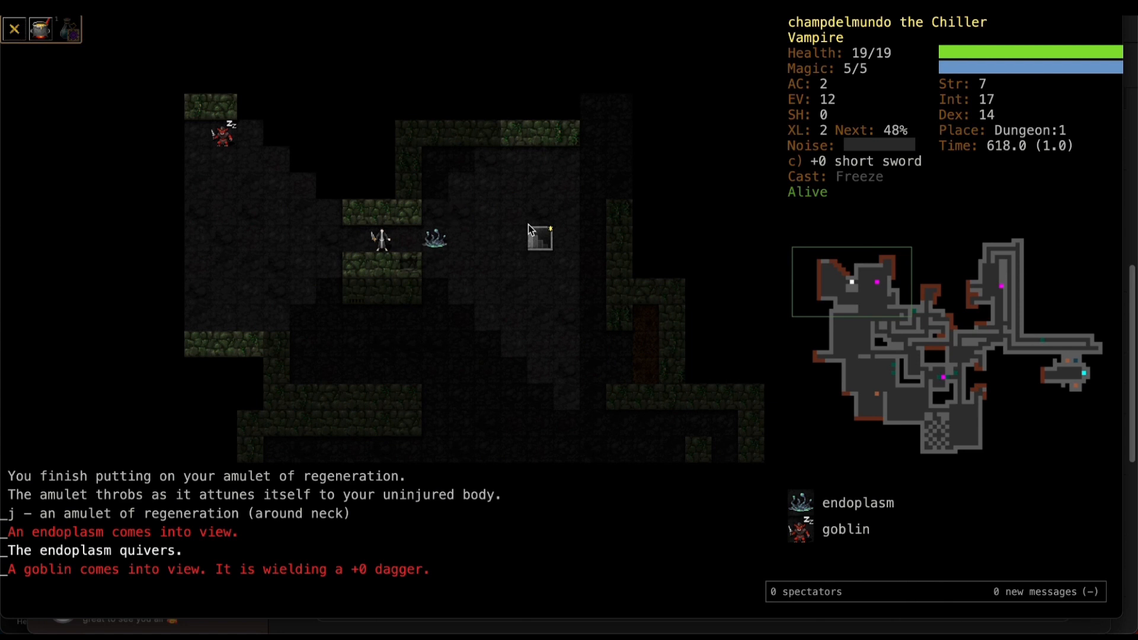
key("z")
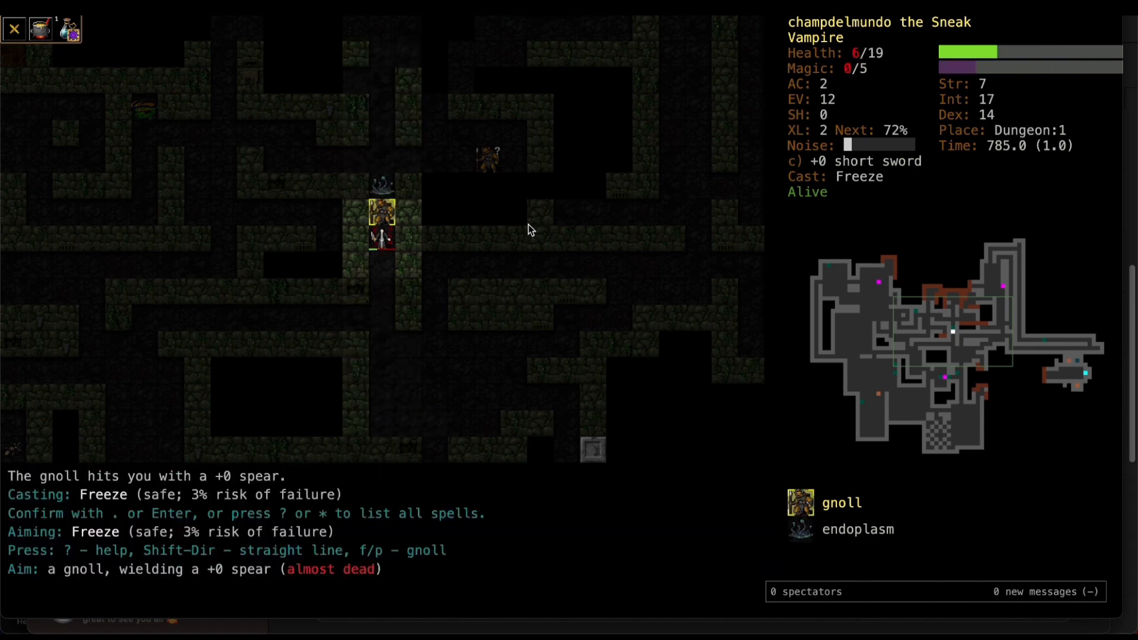
Finish the gnoll, then Freeze the constricting ball python and the frilled lizard.
key("Return")
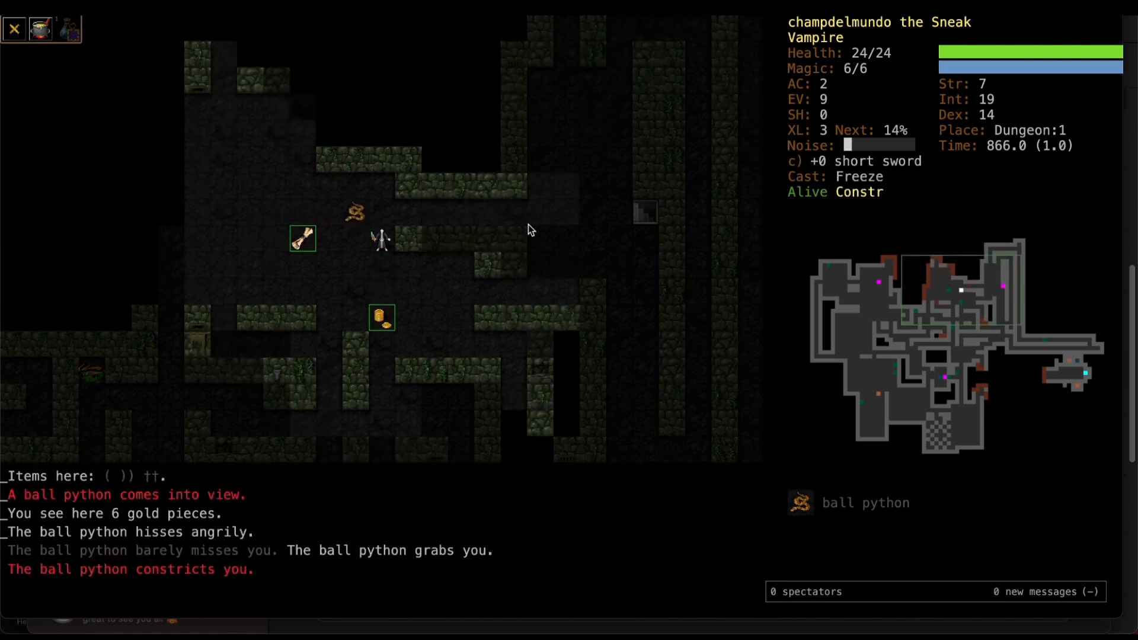
key("z")
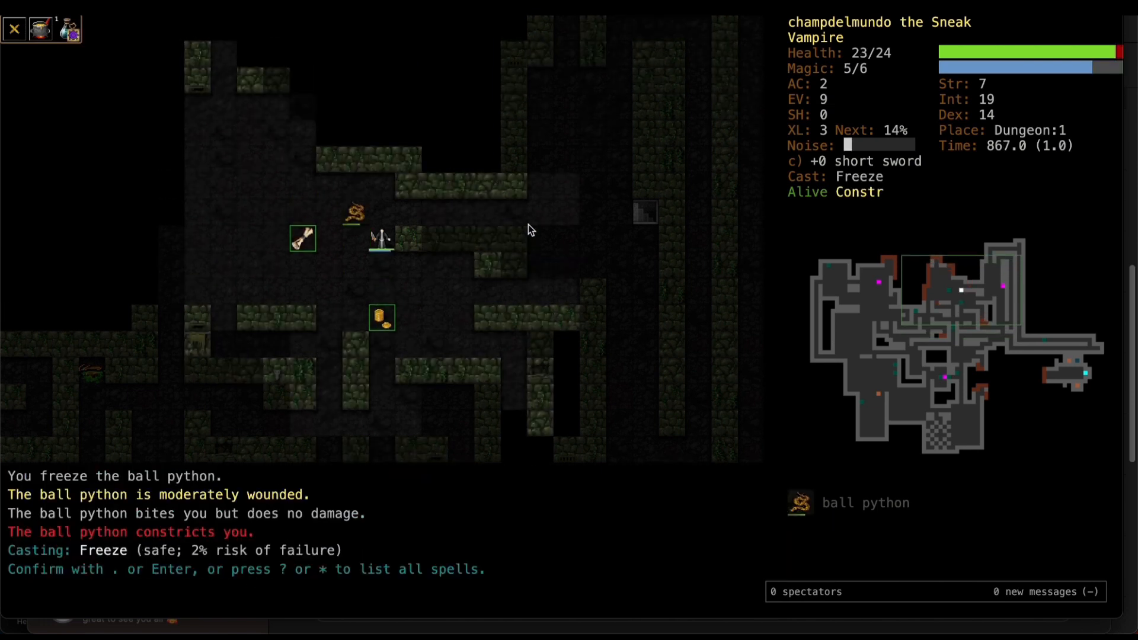
key("Return")
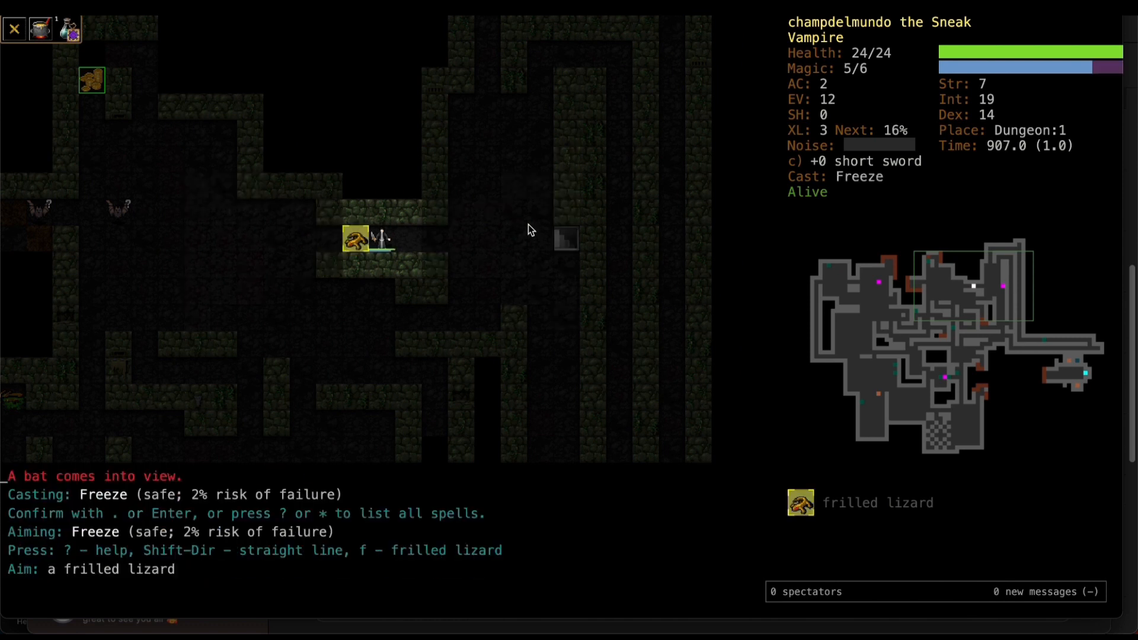
key("Return")
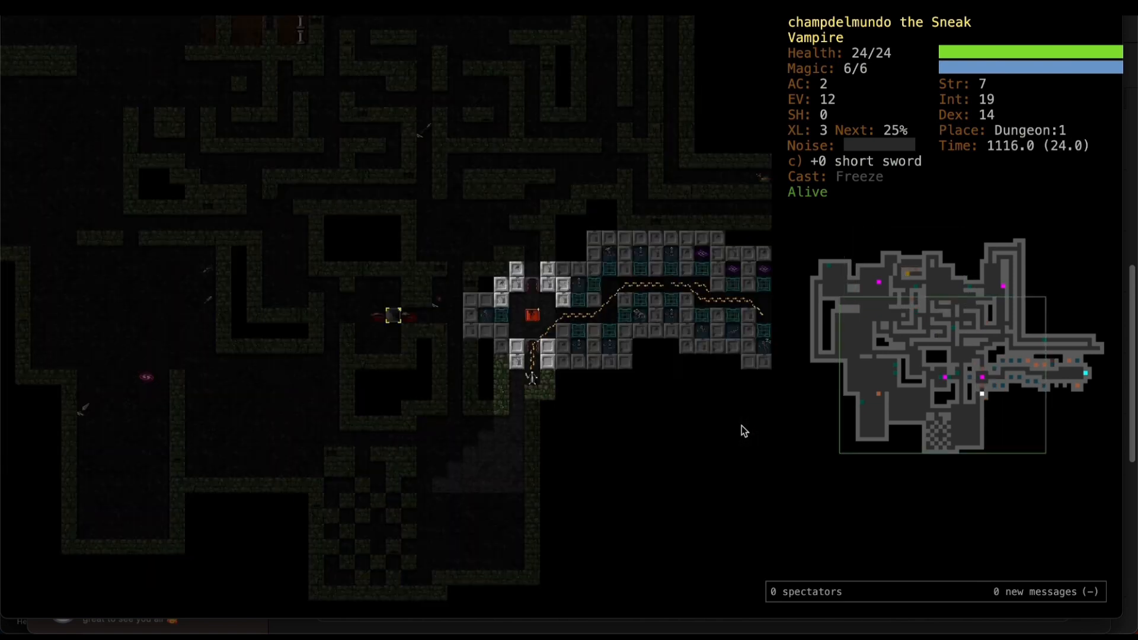
Auto-travel to the down staircase and descend to Dungeon:2.
key(">")
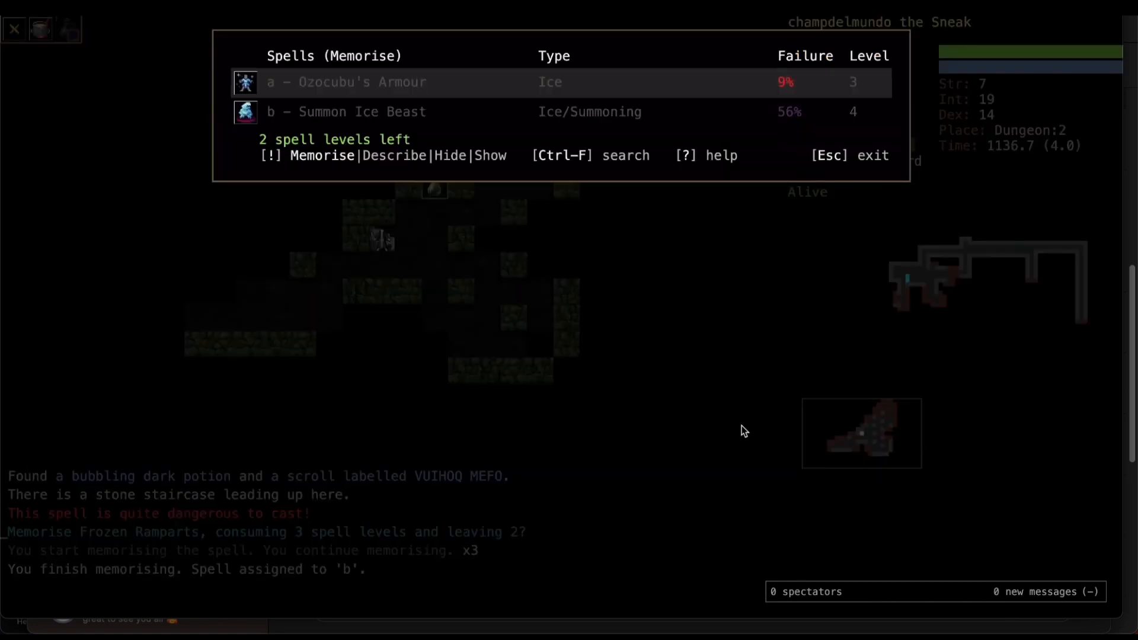
Close the spell memorisation list after learning Frozen Ramparts.
key("Escape")
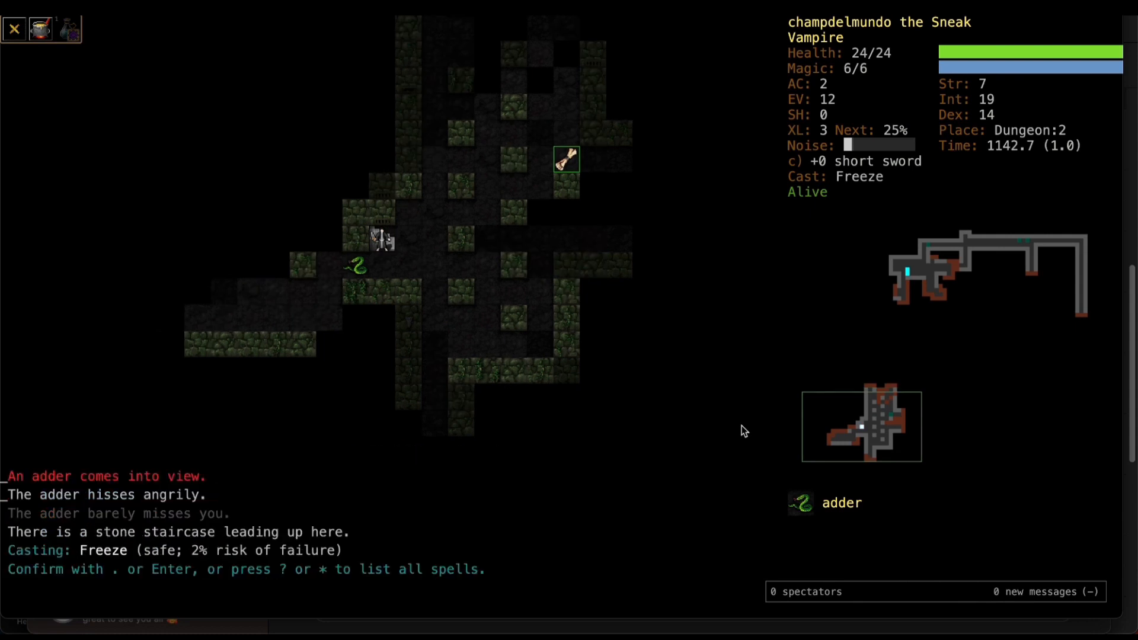
Fight off the biting adder and put on the ring of protection from fire.
key("Return")
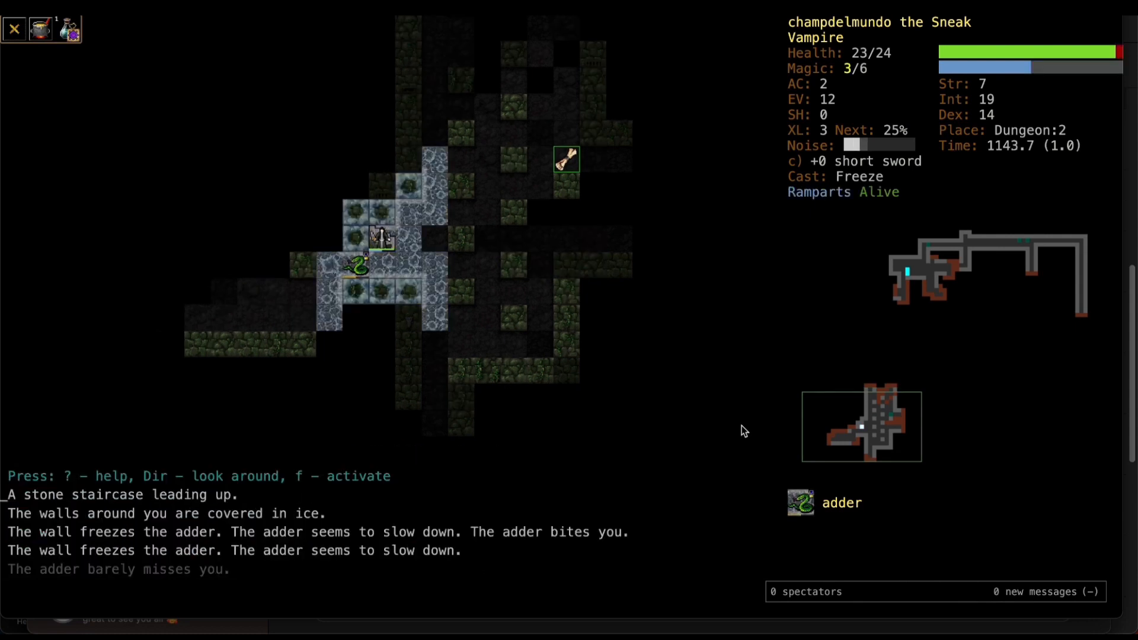
left_click(356, 263)
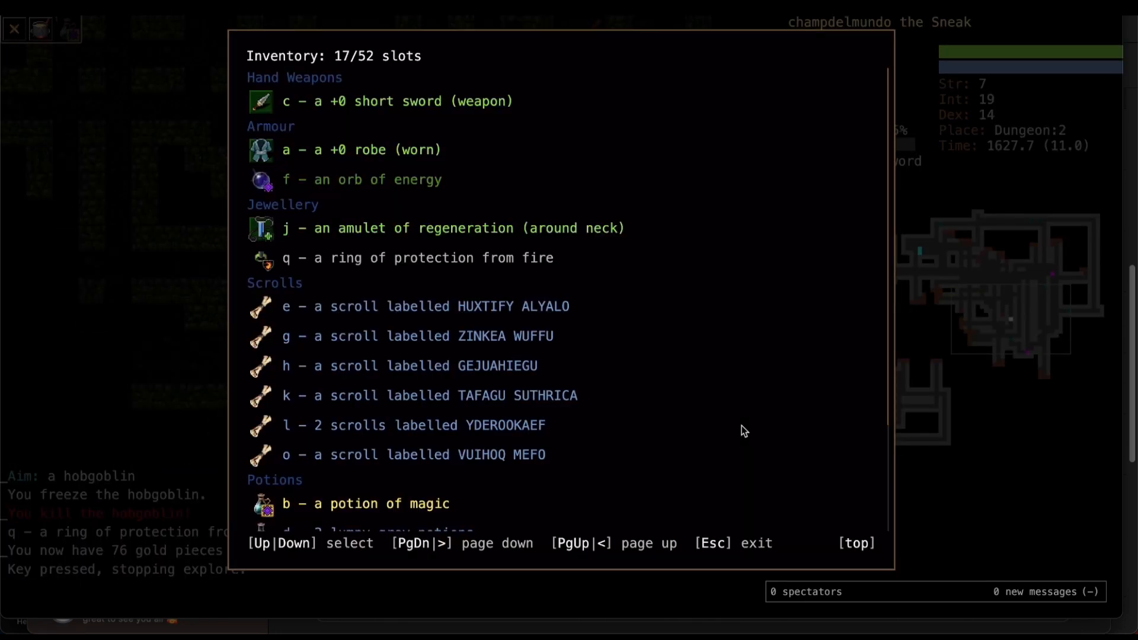
key("Escape")
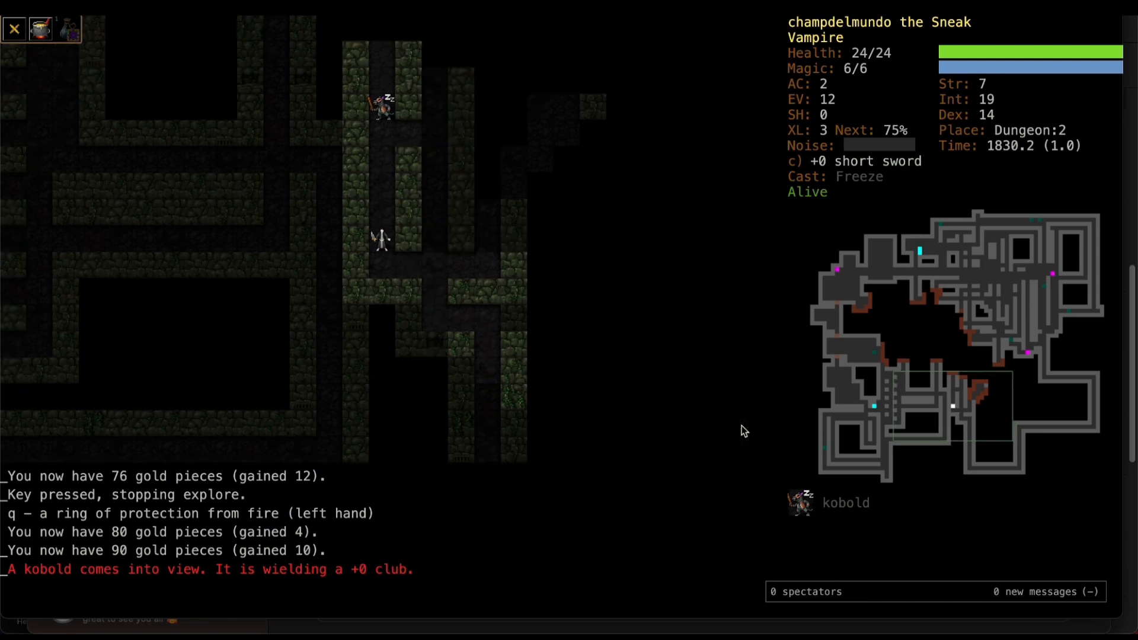
Attack the kobold with Freeze, then descend to Dungeon:3.
key("z")
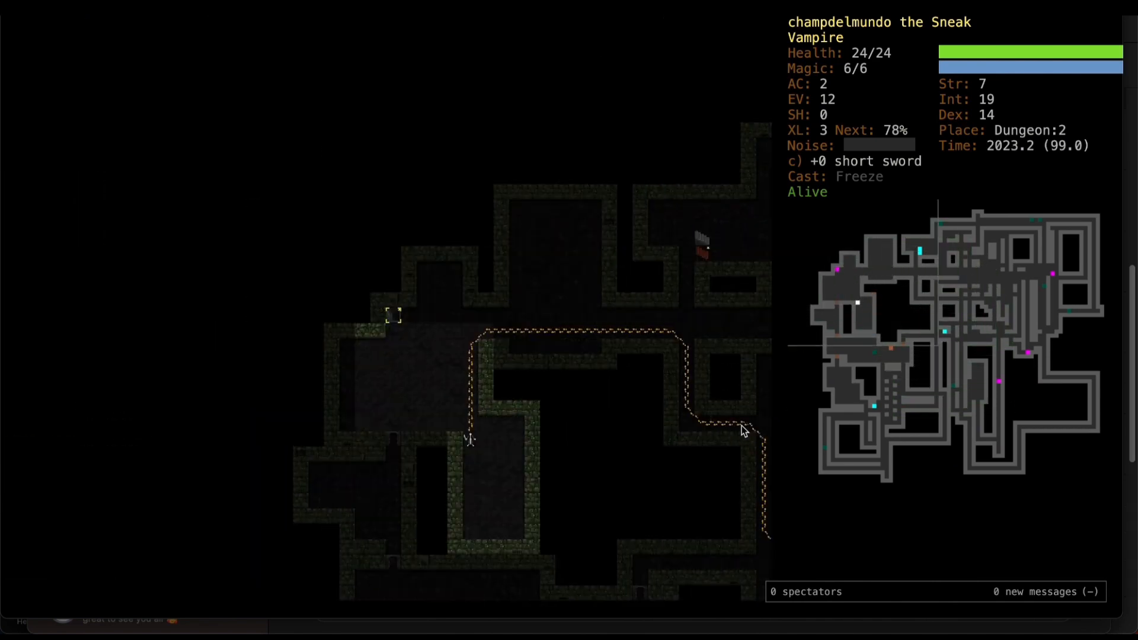
key(">")
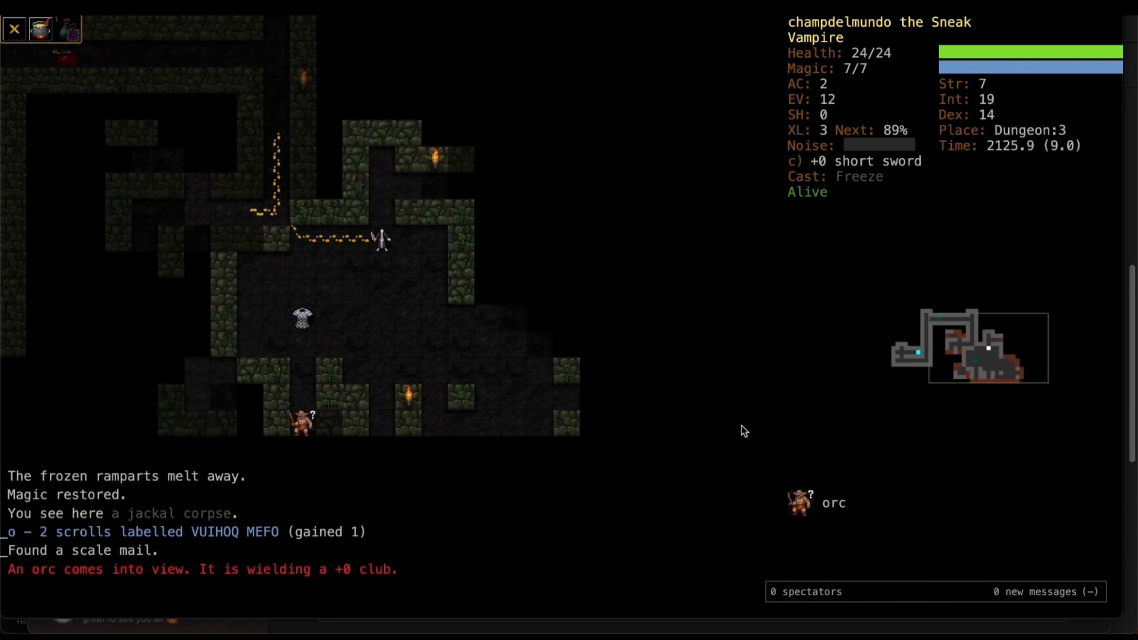
Raise Frozen Ramparts against the orcs and dismiss the level-4 message.
key("Up")
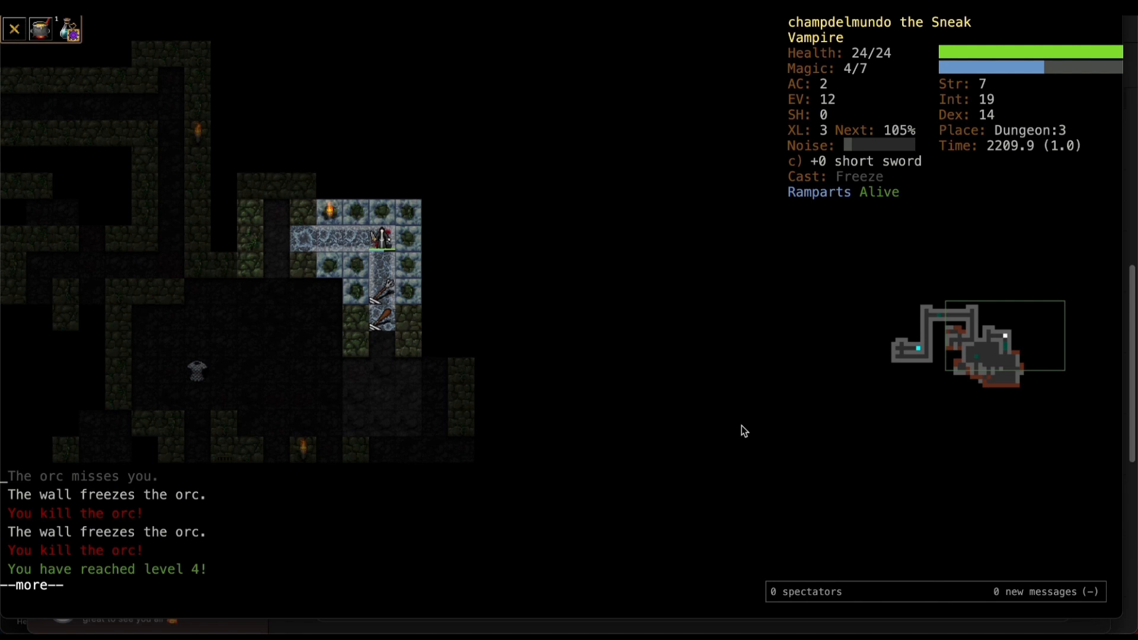
key("space")
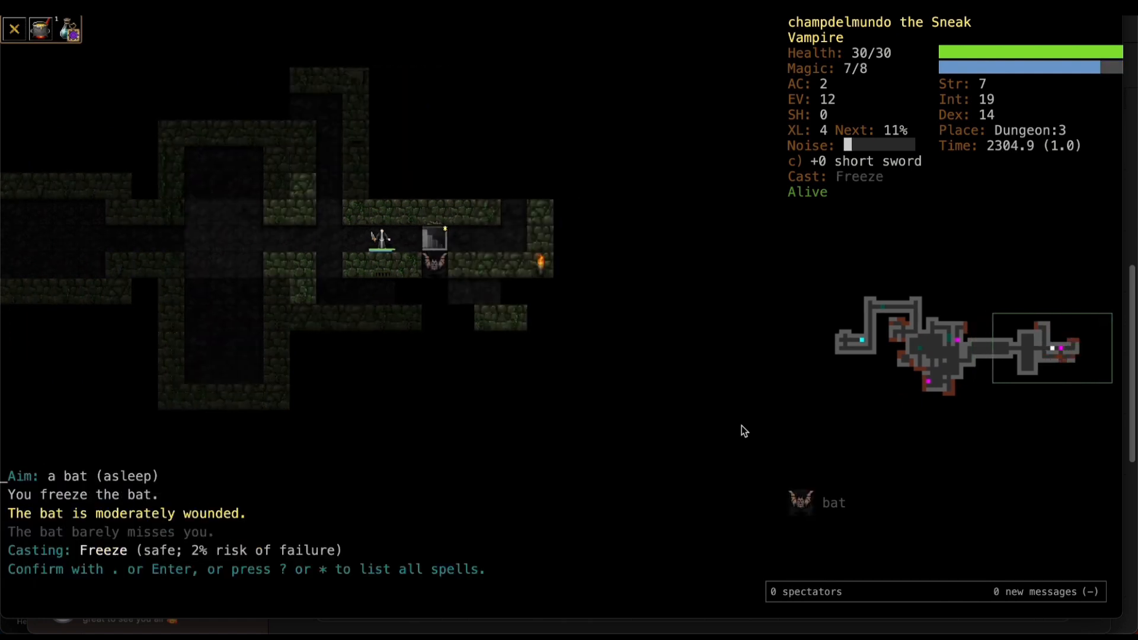
Freeze the sleeping bat and scroll through the known-items autopickup list.
key("Return")
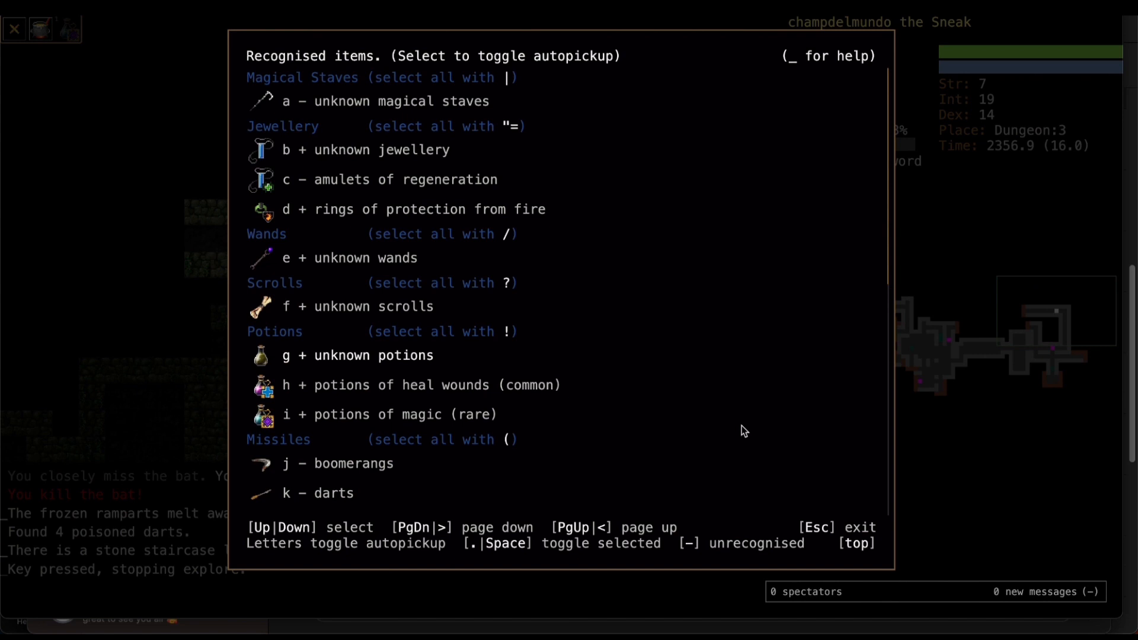
scroll("down", 3)
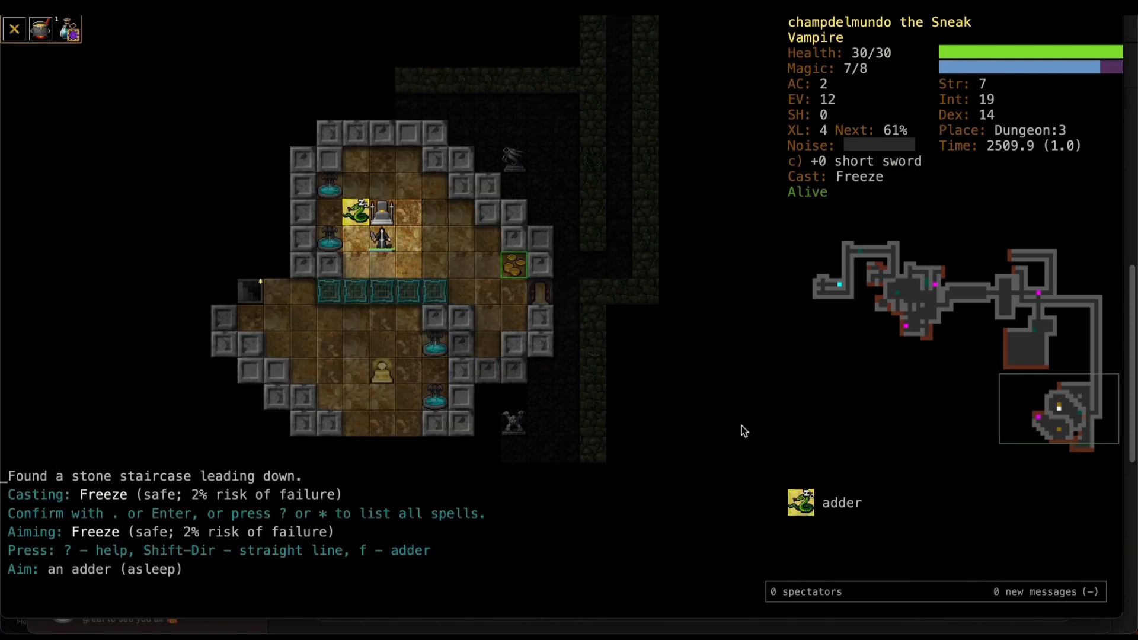
Freeze the sleeping adder, dismiss the level-up message, and explore the rest of Dungeon:3.
key("Return")
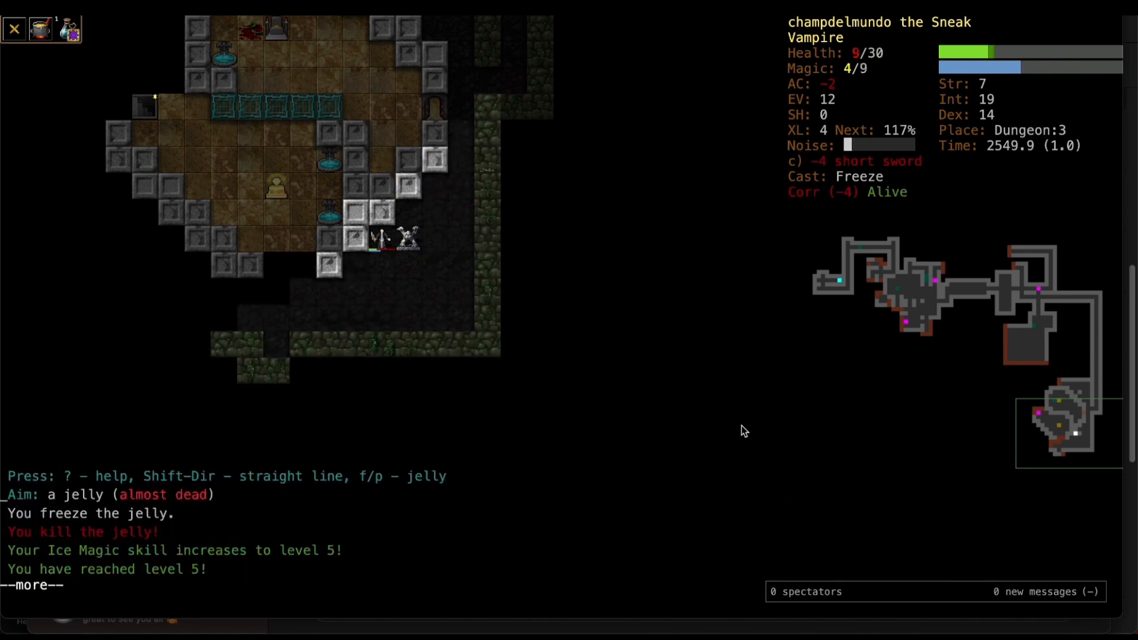
key("space")
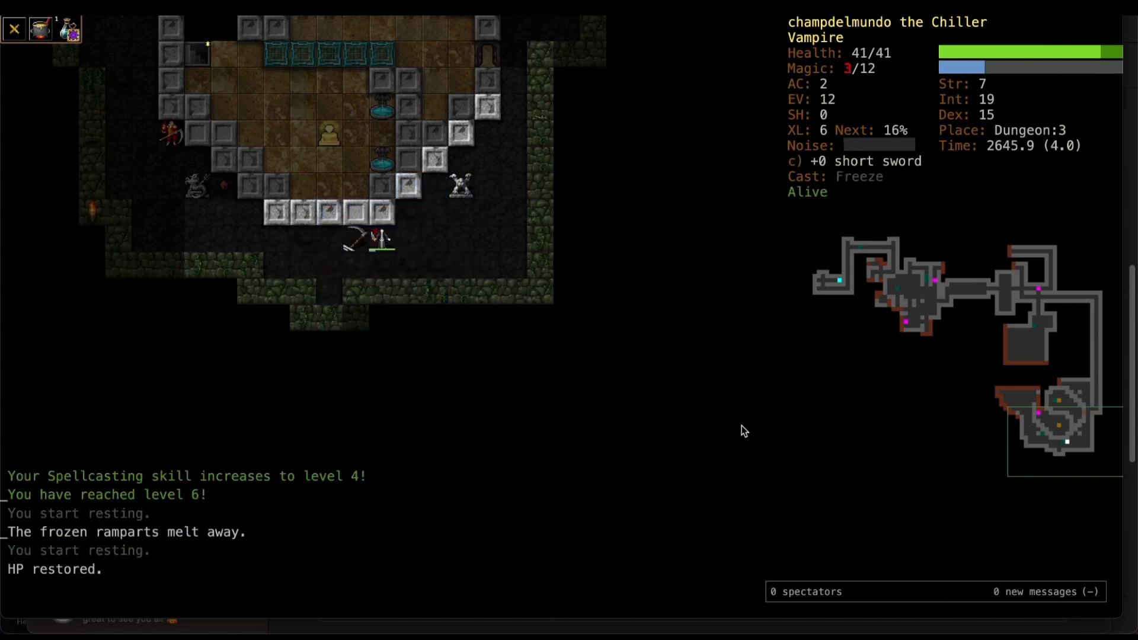
key("M")
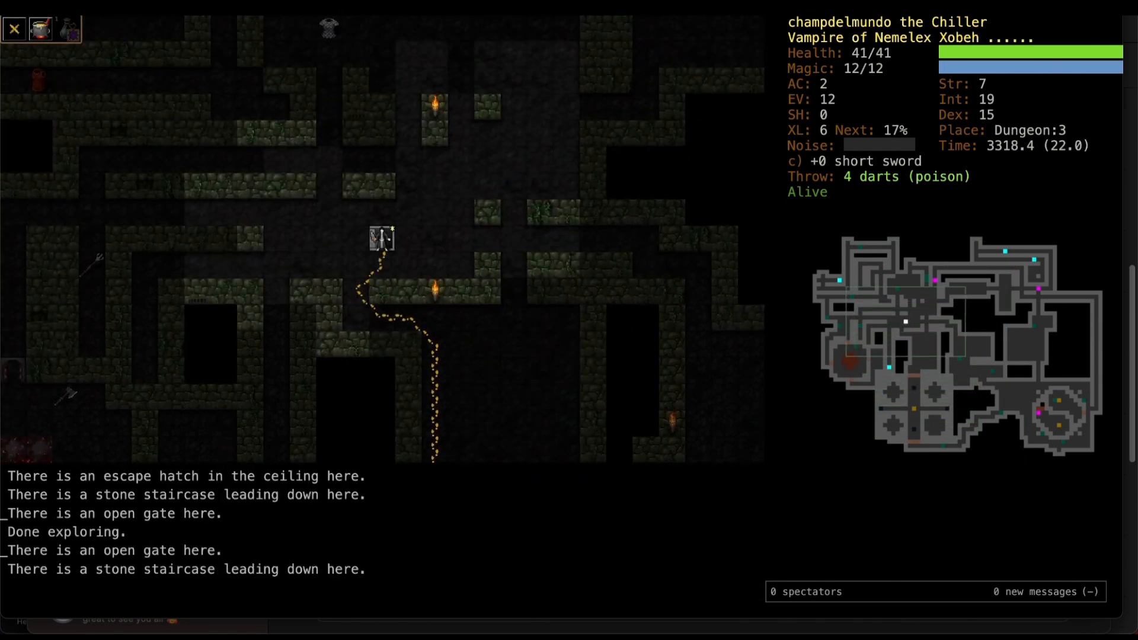
Take the stairs to Dungeon:4, Freeze the endoplasm, and read the books of the Hunter and Spectacle.
key(">")
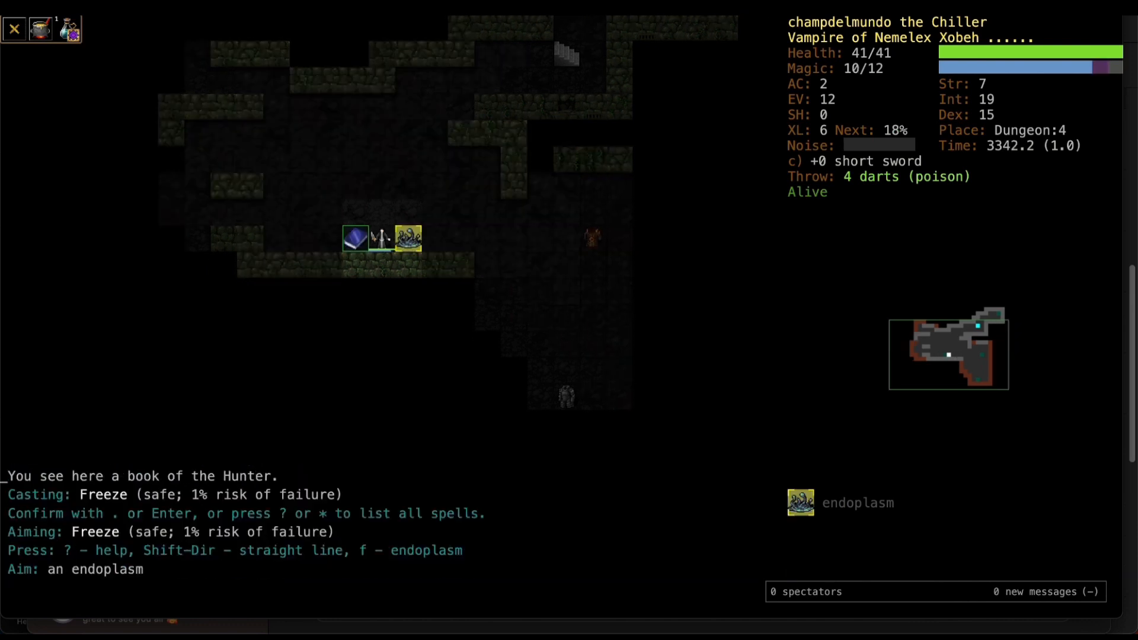
key("Return")
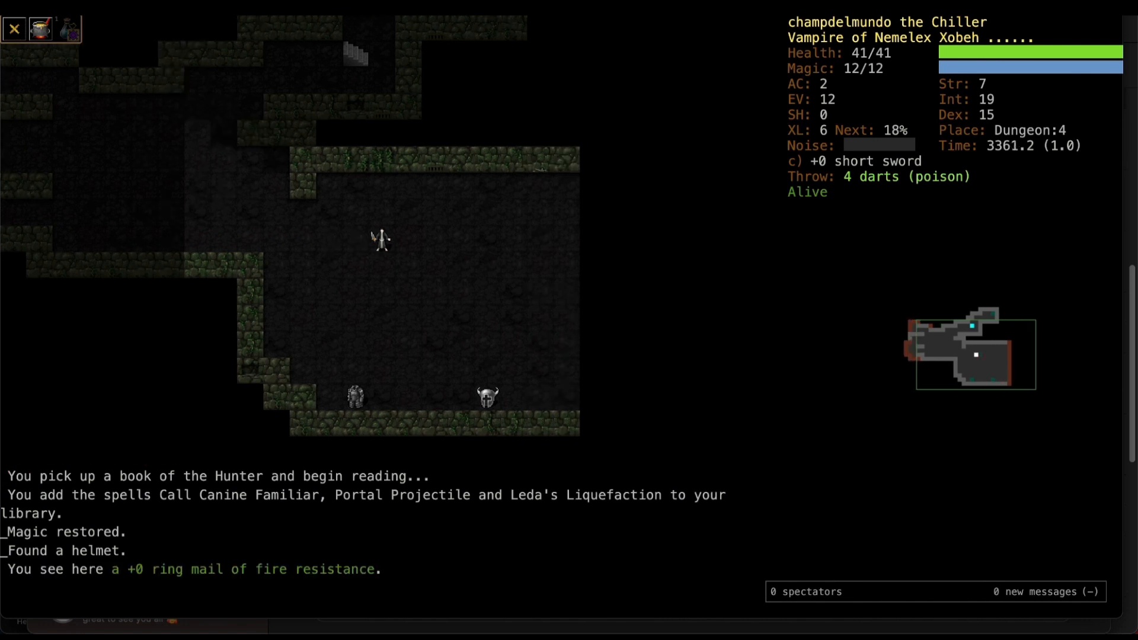
key("i")
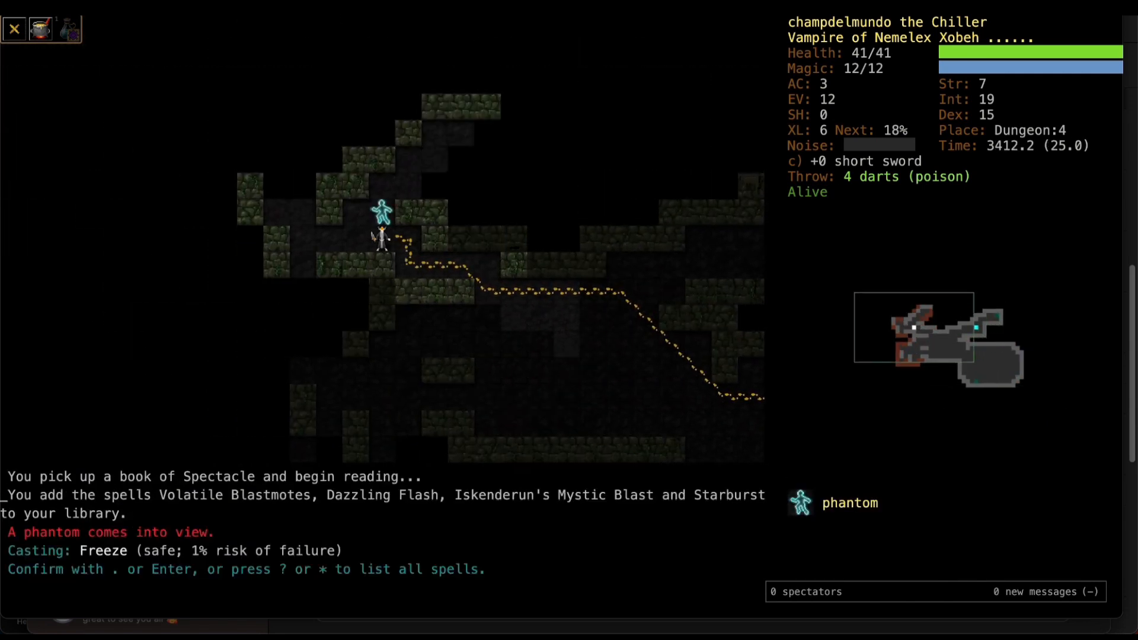
Freeze and strike the phantom, then quaff the potion of magic as jackals close in.
key("Return")
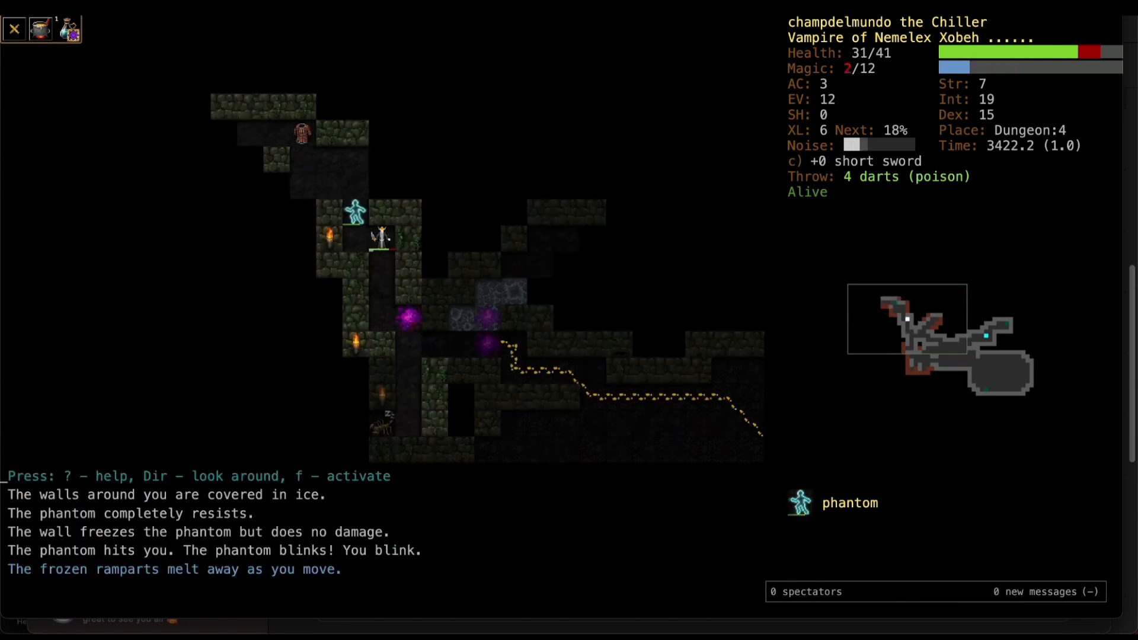
key("z")
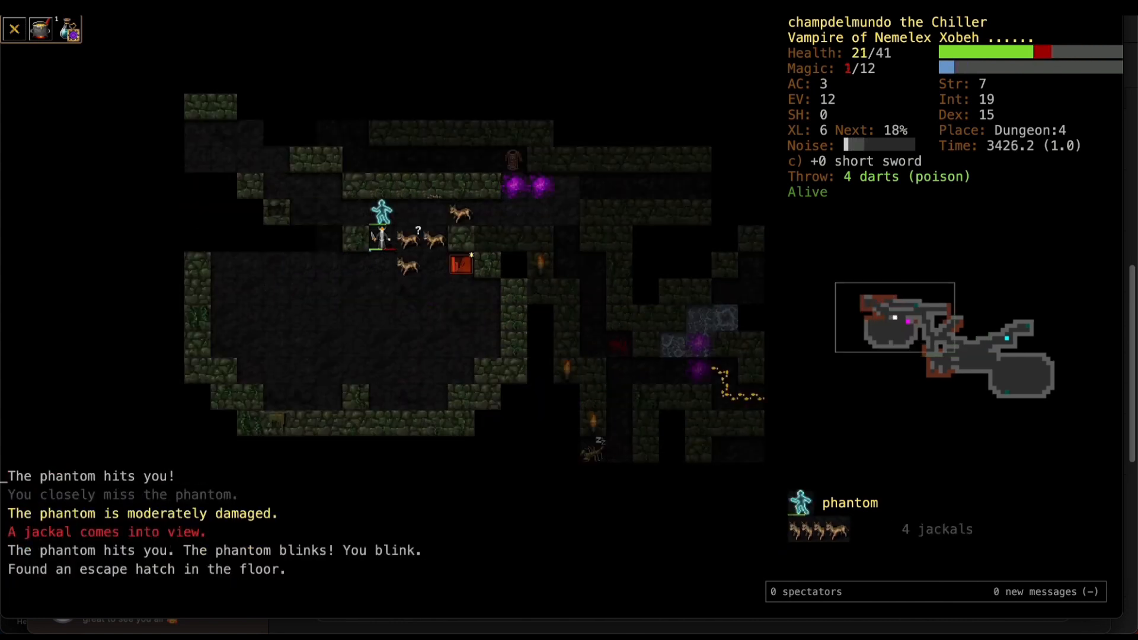
key("i")
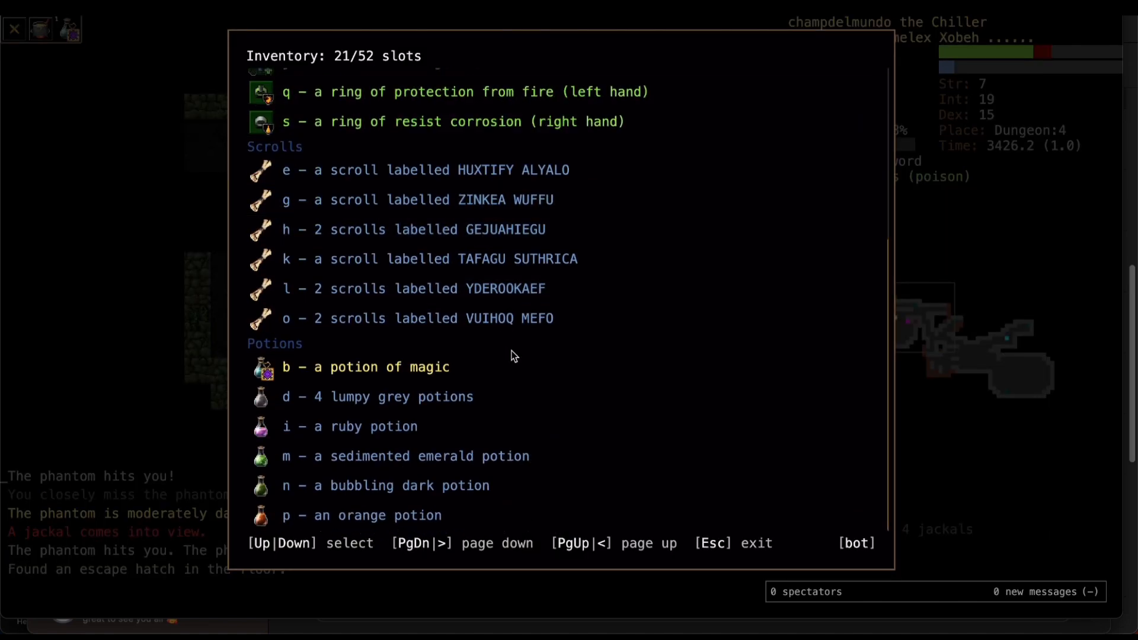
left_click(367, 366)
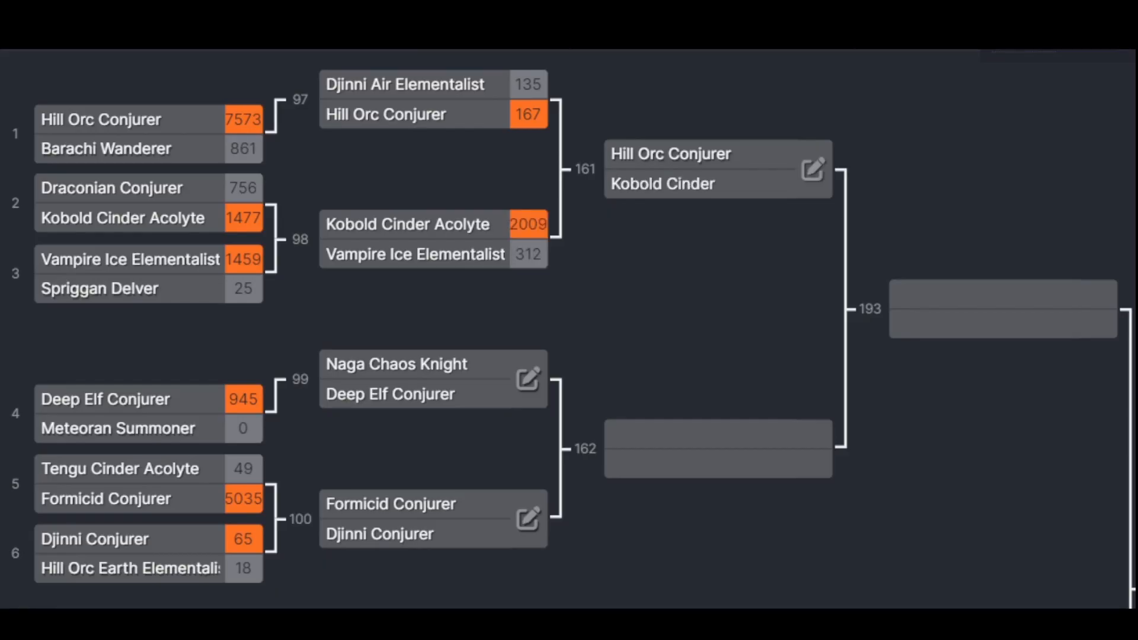
View match 98: Vampire Ice Elementalist 312 loses to Kobold Cinder Acolyte 2009.
left_click(812, 170)
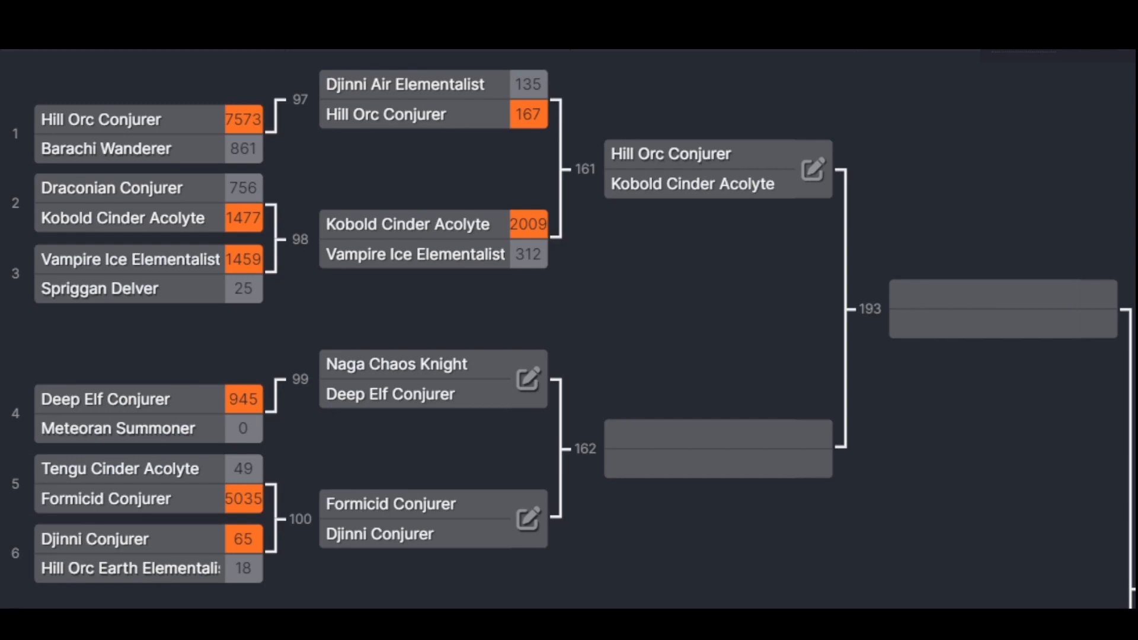